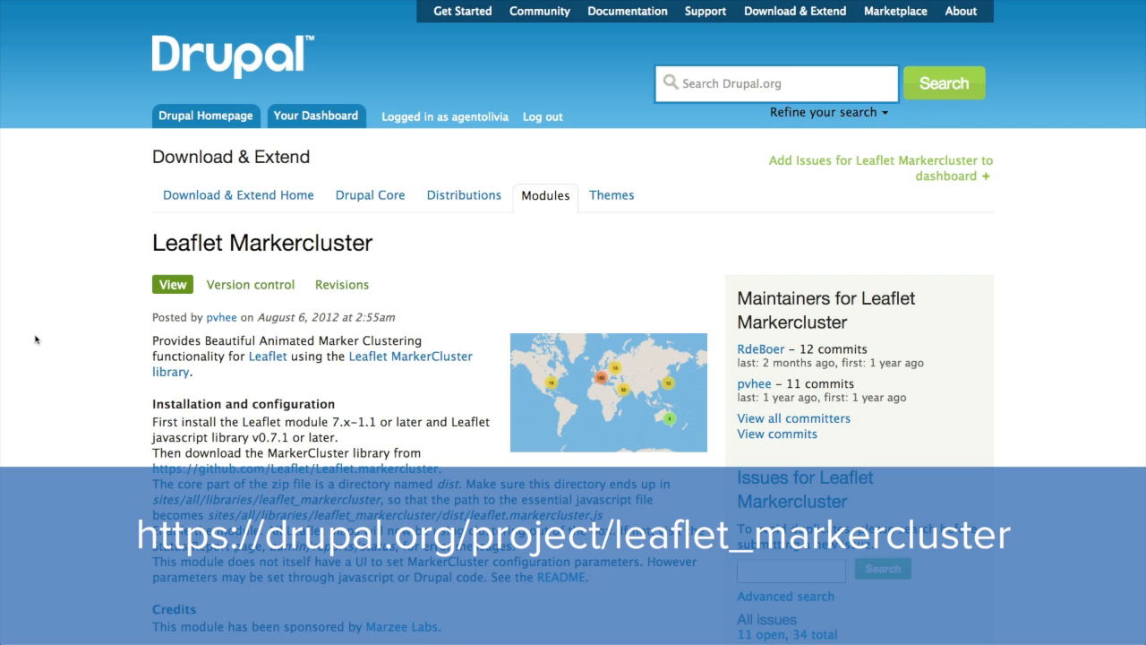
# Get the Leaflet.markercluster library as a zip from its GitHub page.
pyautogui.scroll(-3)
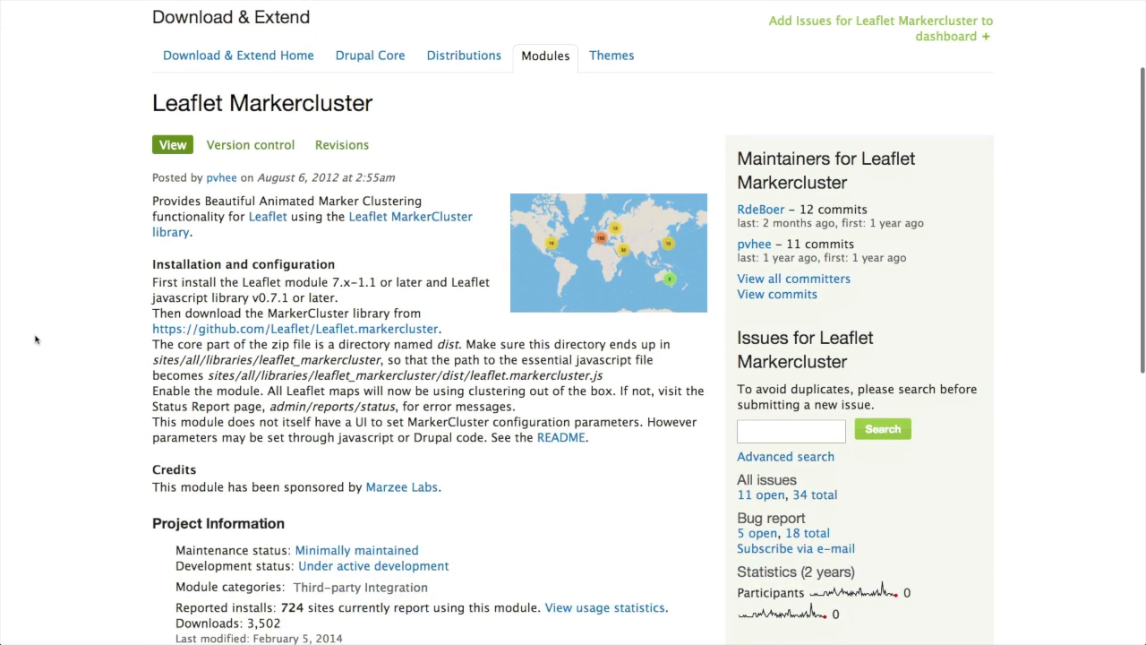
pyautogui.scroll(-3)
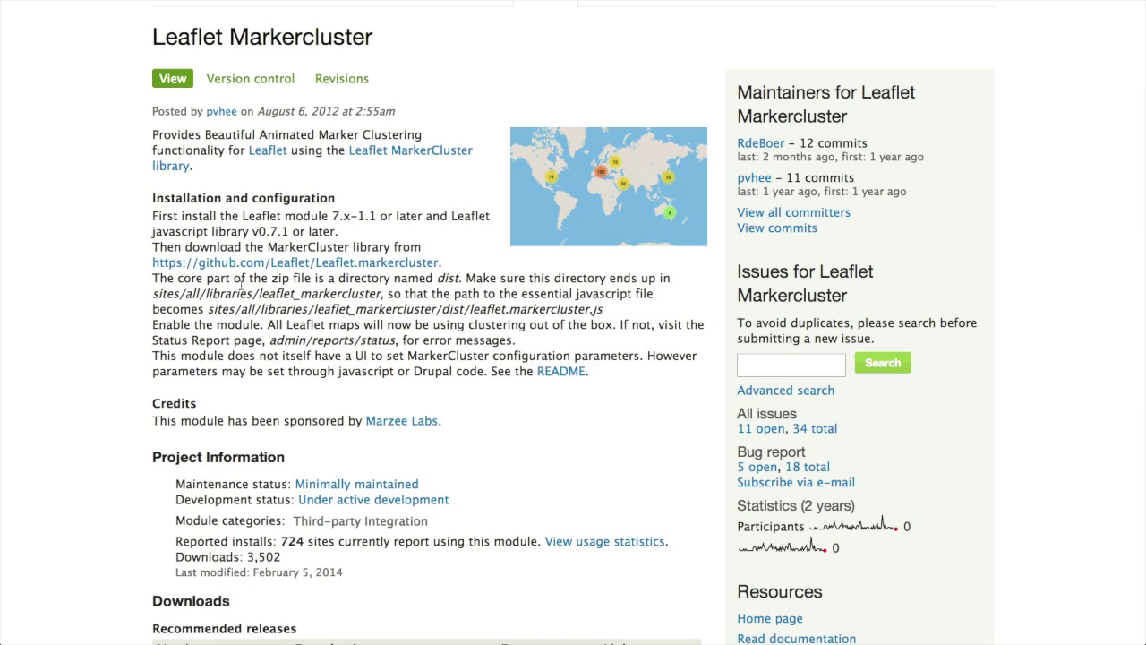
pyautogui.moveTo(263, 262)
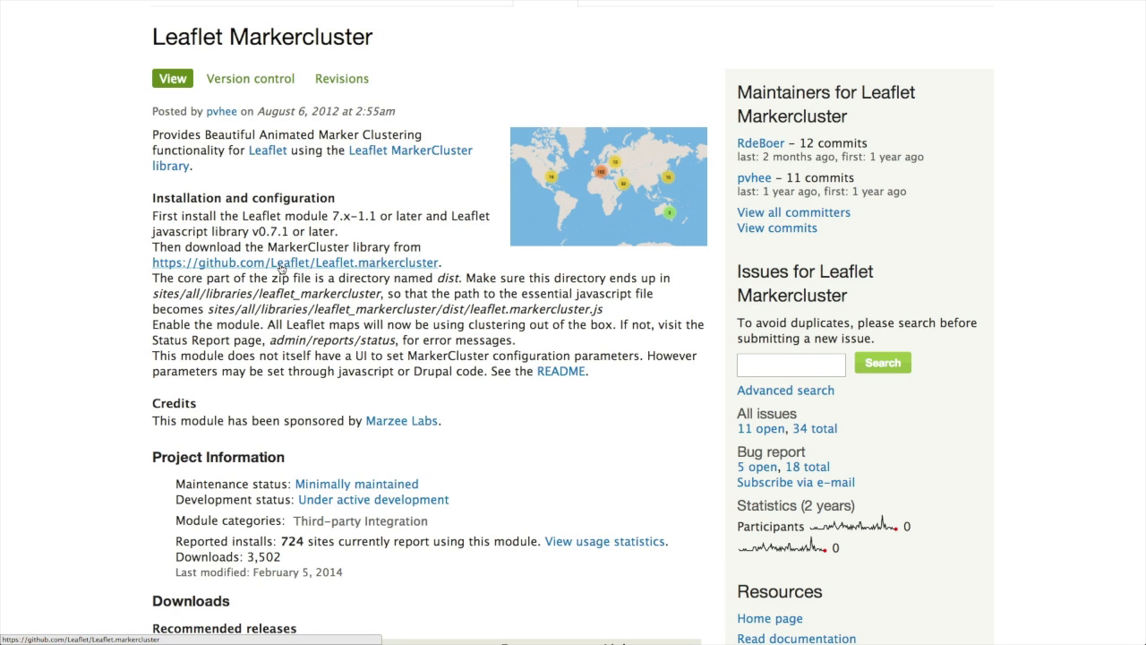
pyautogui.click(294, 262)
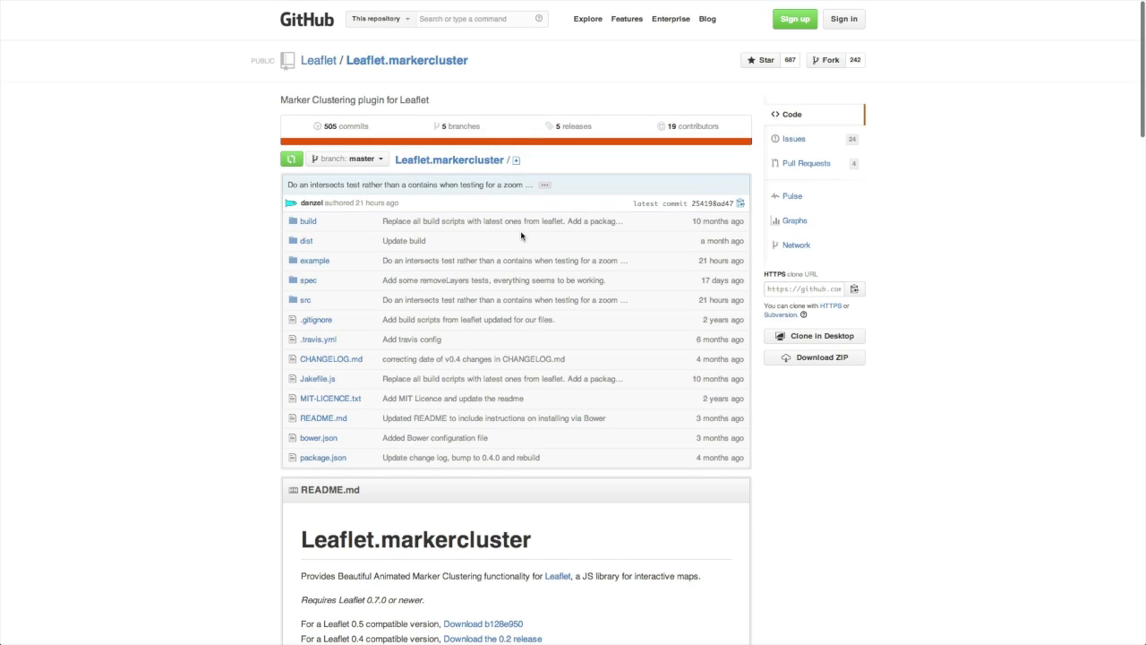
pyautogui.moveTo(513, 255)
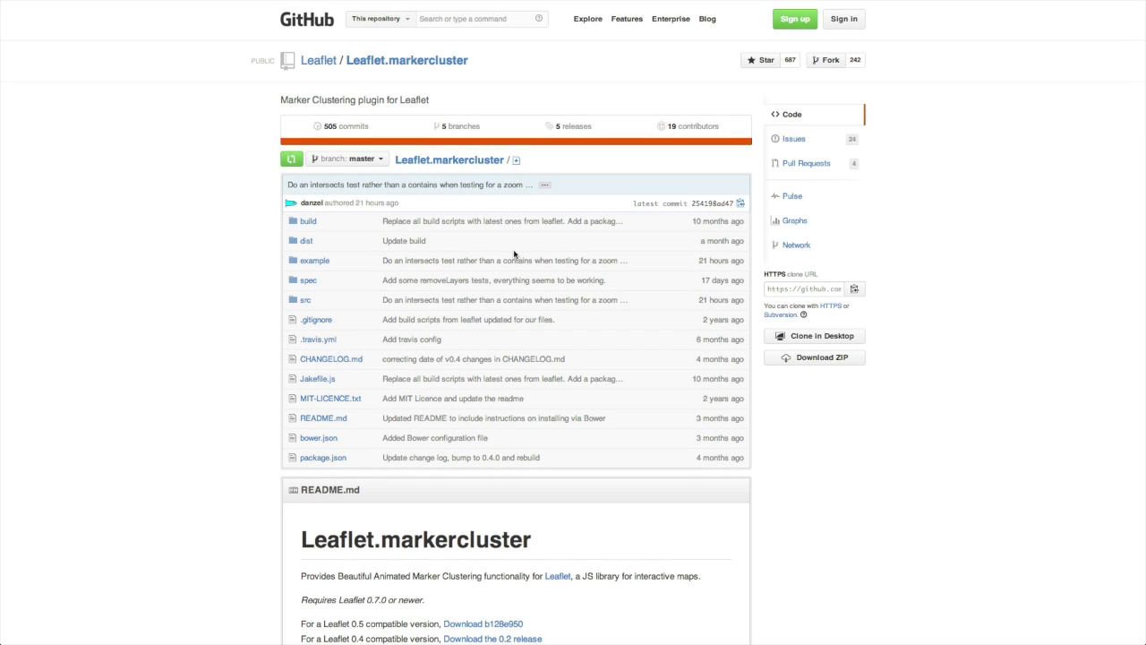
pyautogui.moveTo(871, 434)
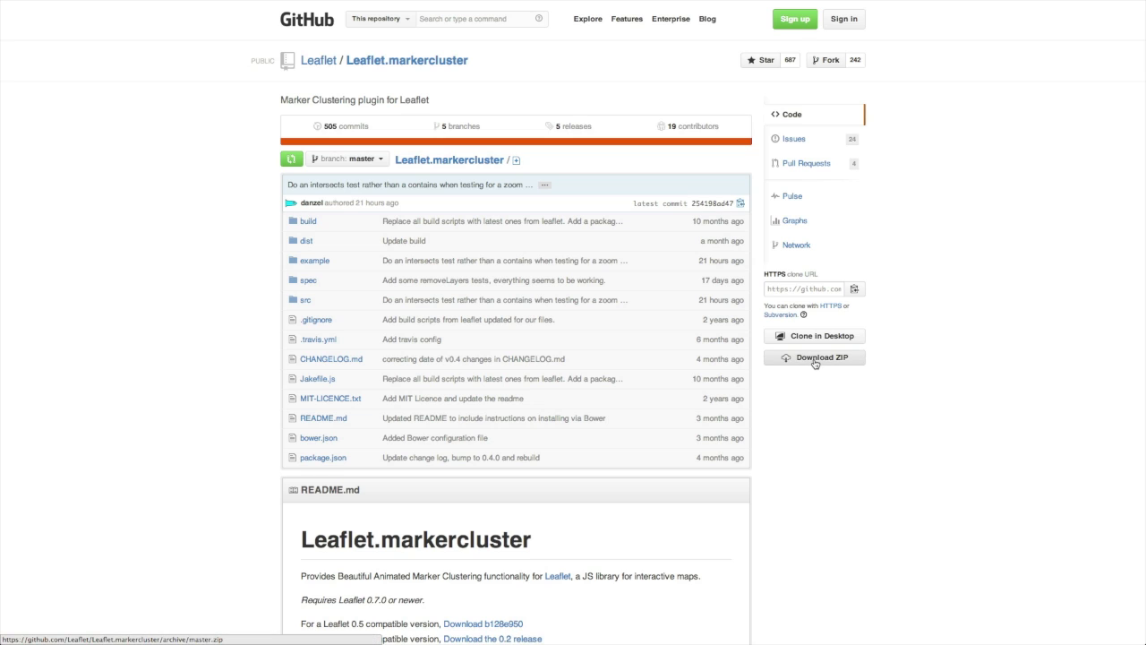
pyautogui.moveTo(795, 363)
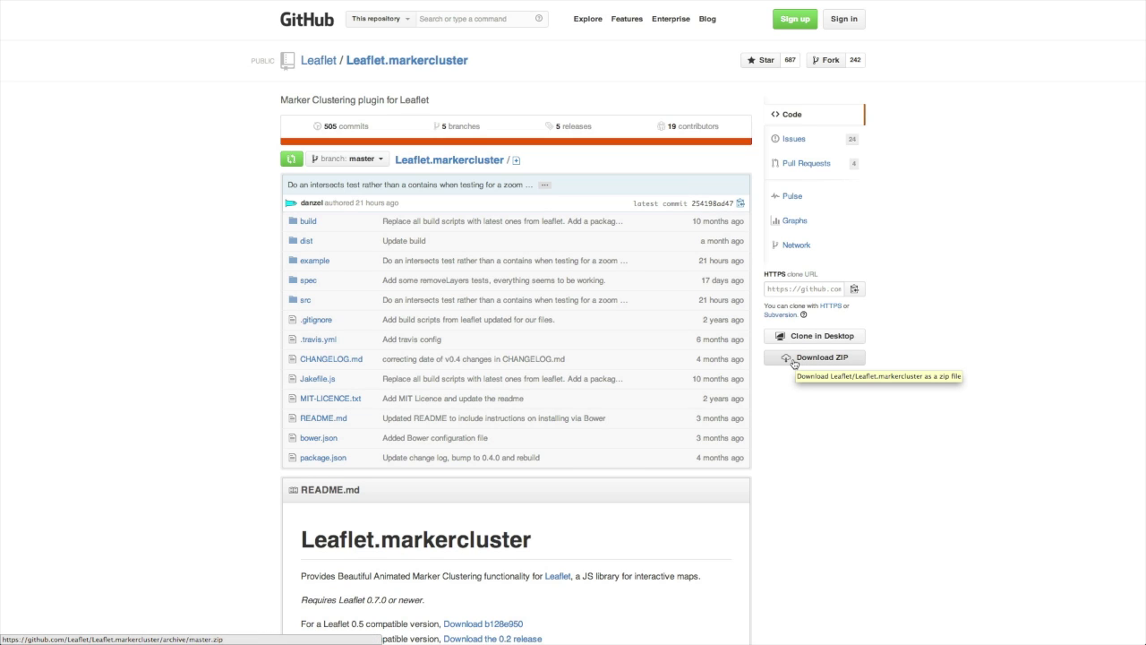
pyautogui.click(815, 357)
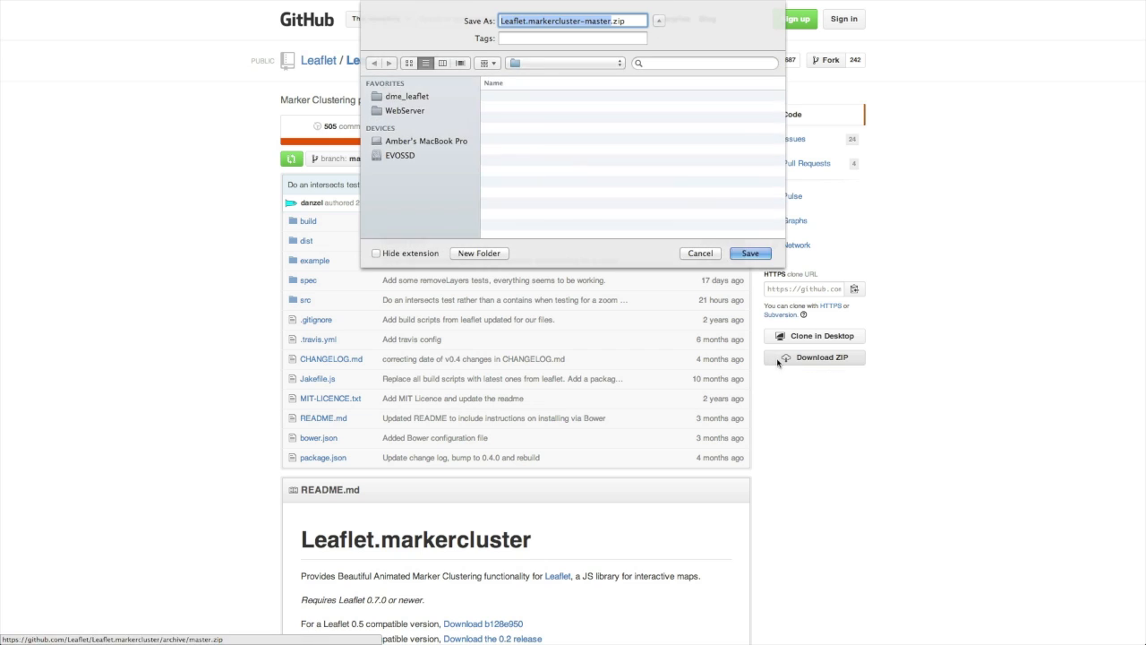
# Point the download at the dme_leaflet site's sites/all/libraries folder.
pyautogui.click(406, 96)
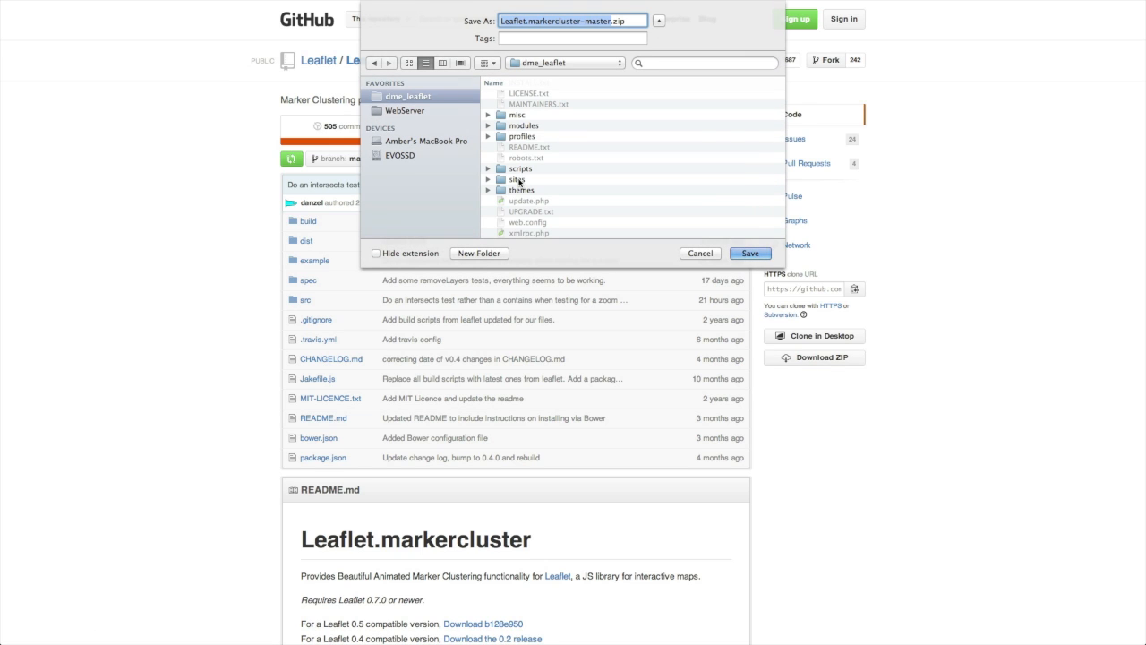
pyautogui.doubleClick(520, 179)
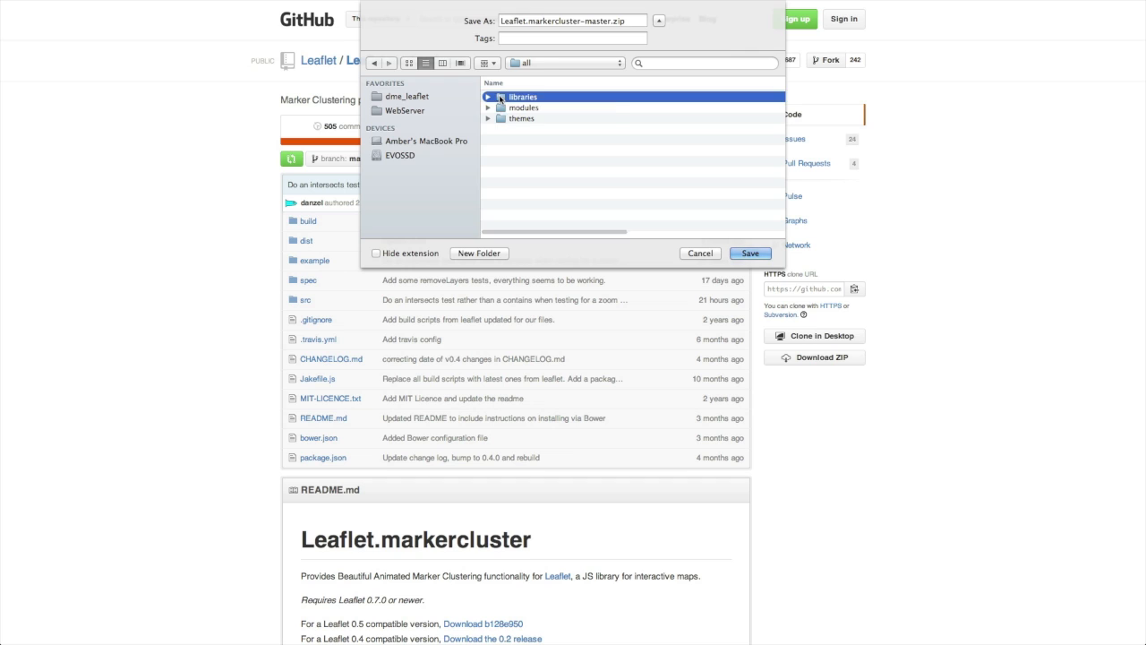
pyautogui.doubleClick(523, 96)
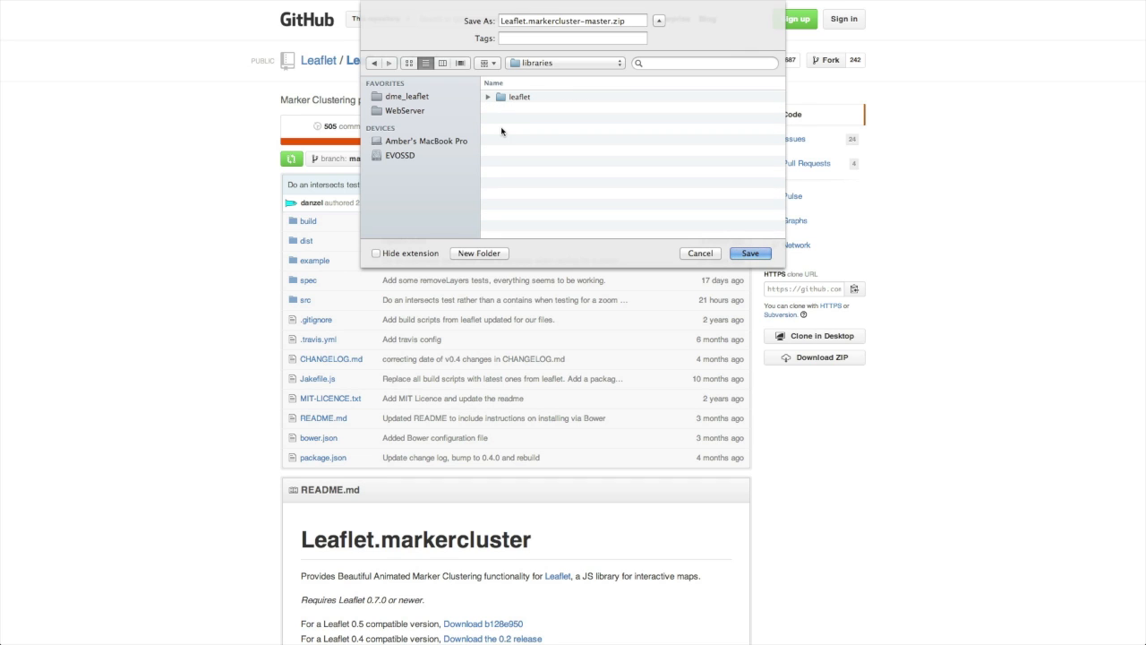
pyautogui.moveTo(556, 134)
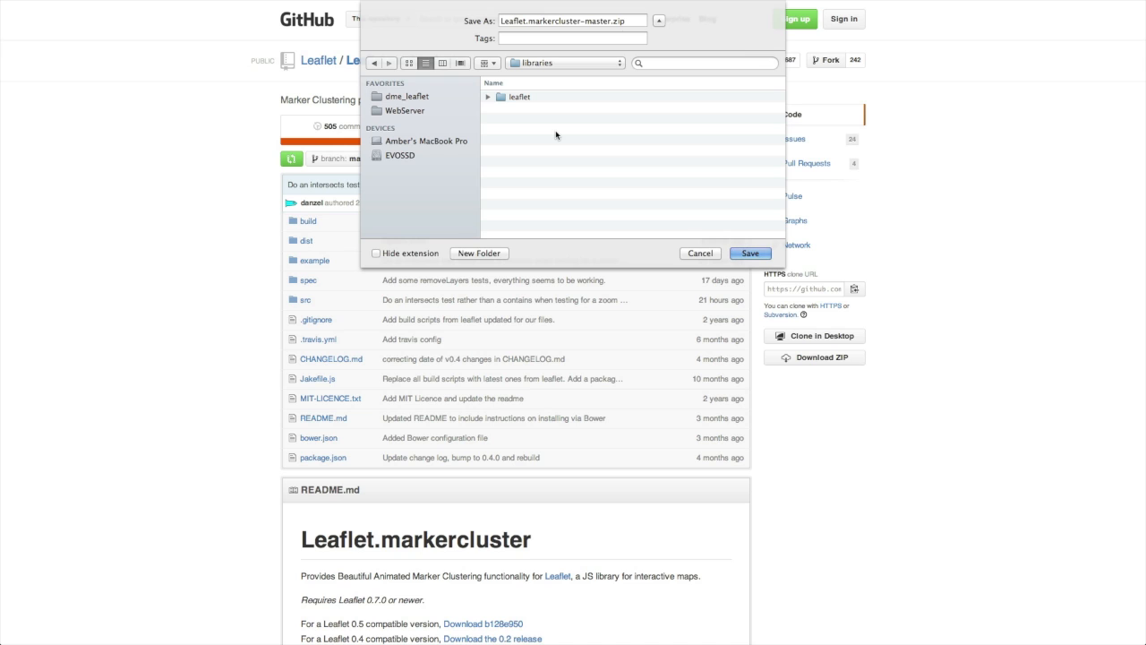
pyautogui.moveTo(655, 163)
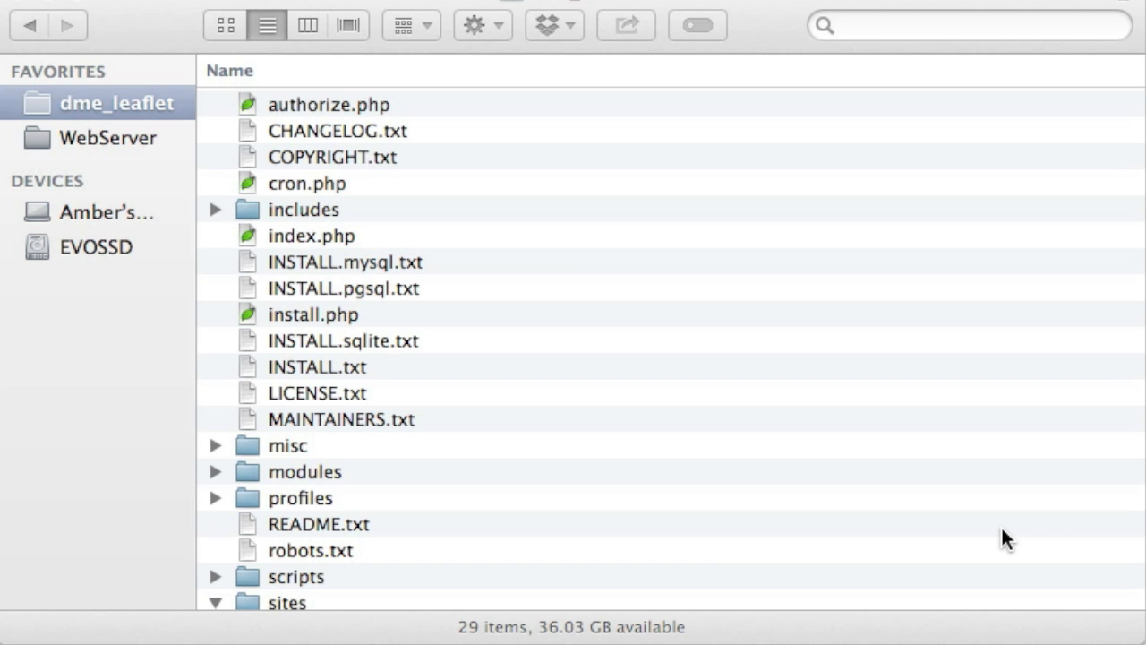
pyautogui.moveTo(974, 507)
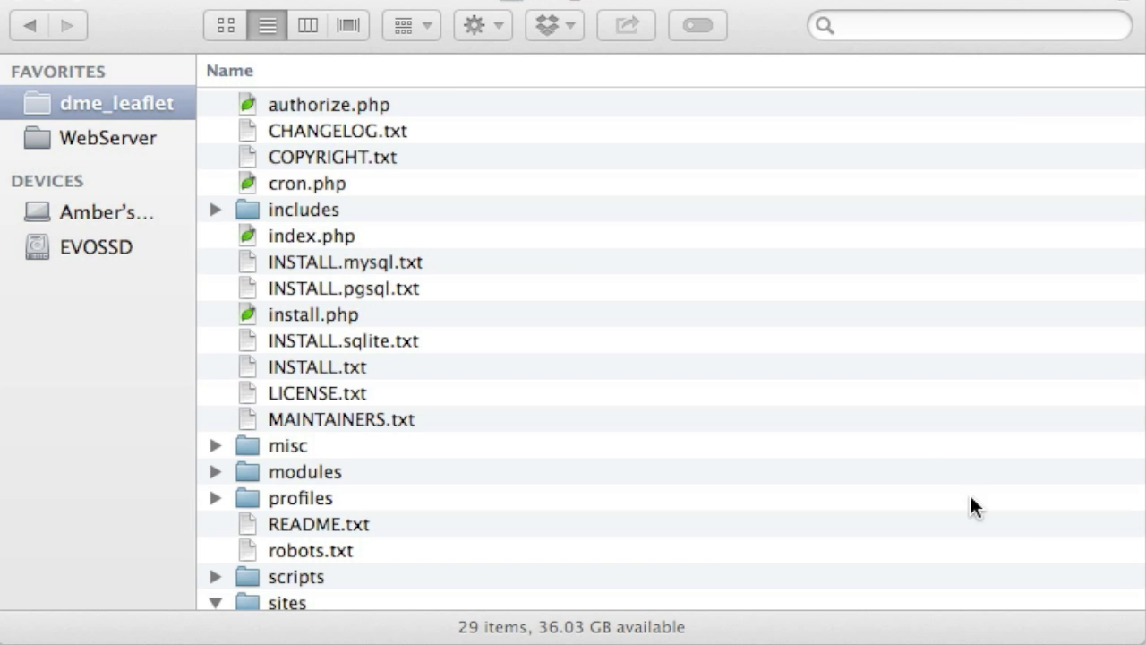
# Extract Leaflet.markercluster-master.zip and expand the new folder and its dist subfolder.
pyautogui.scroll(-3)
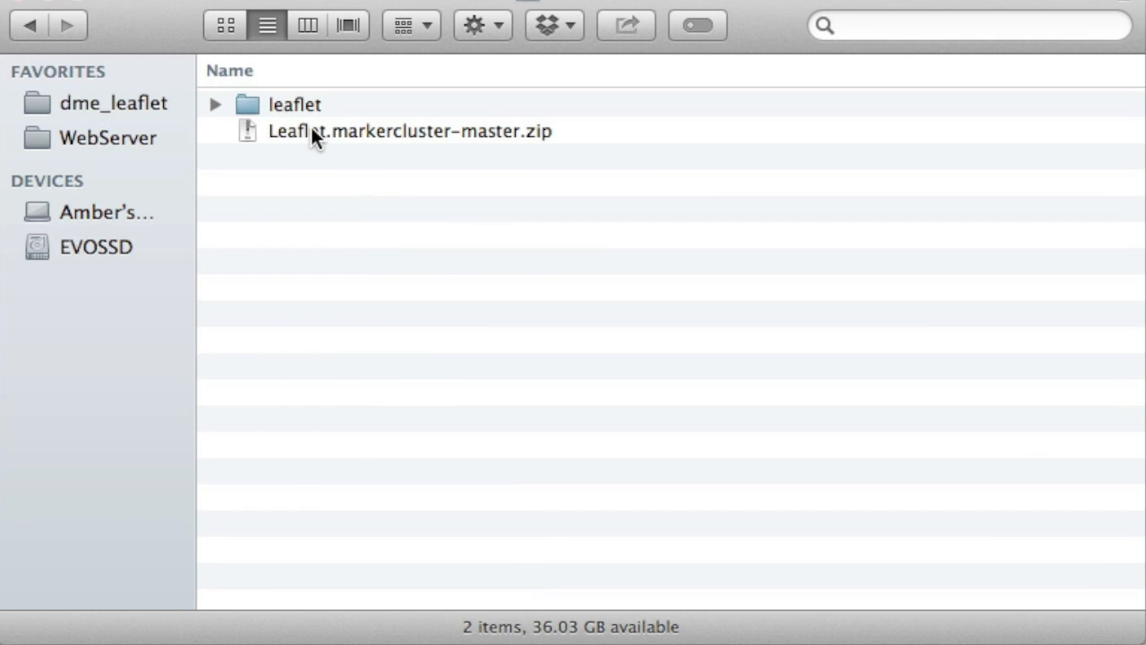
pyautogui.doubleClick(409, 131)
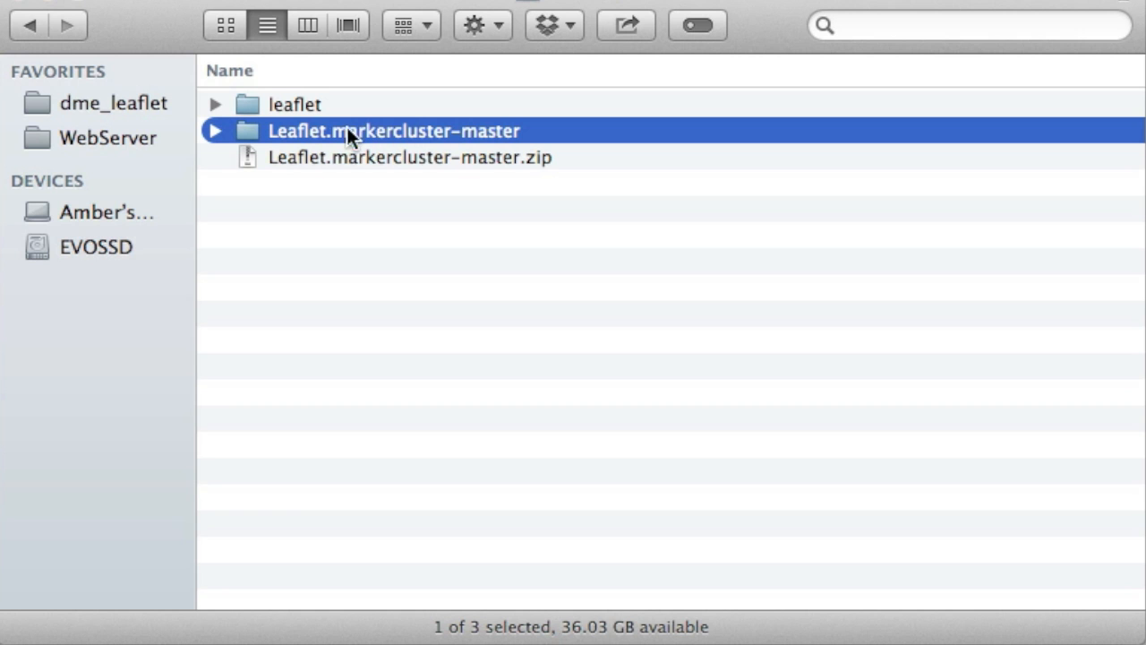
pyautogui.moveTo(308, 143)
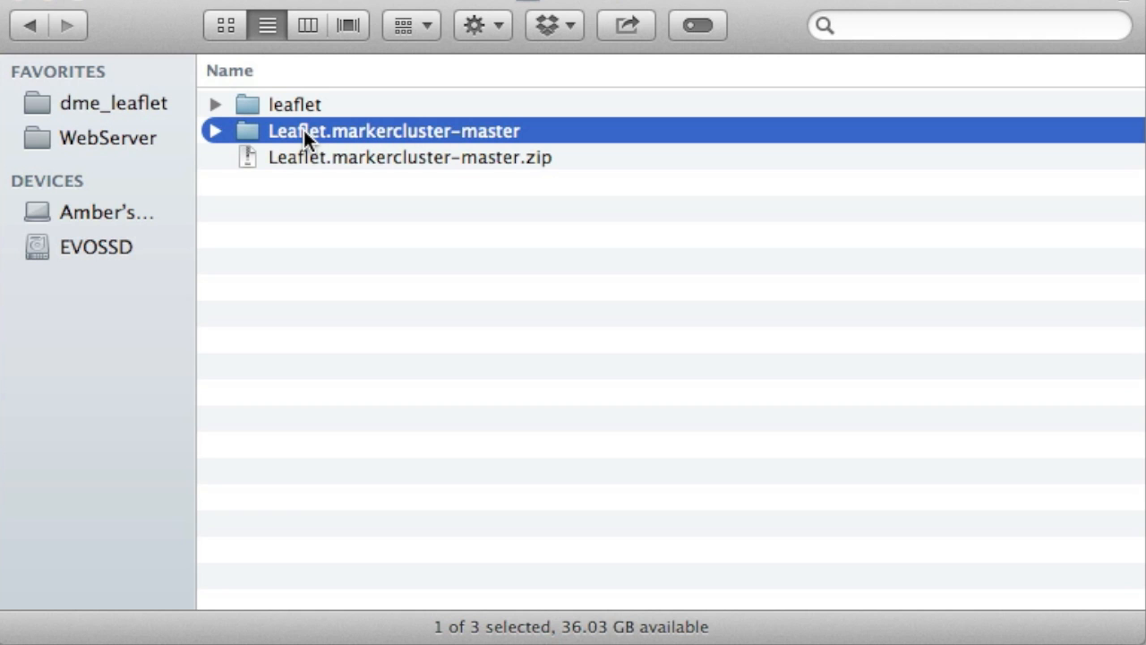
pyautogui.click(215, 131)
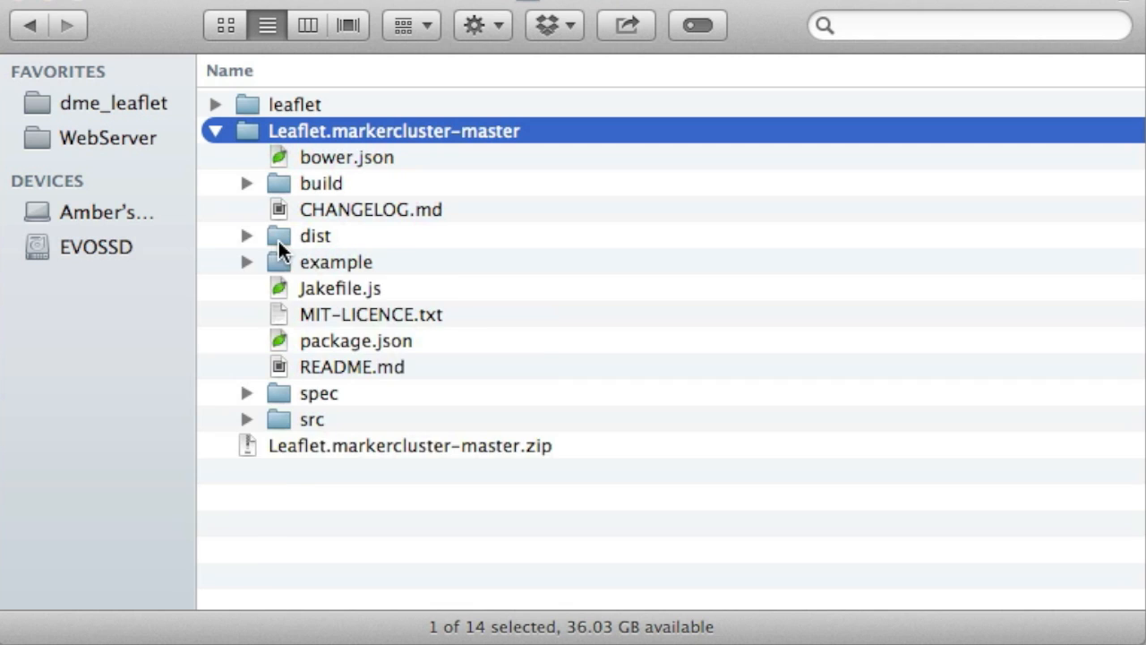
pyautogui.click(247, 235)
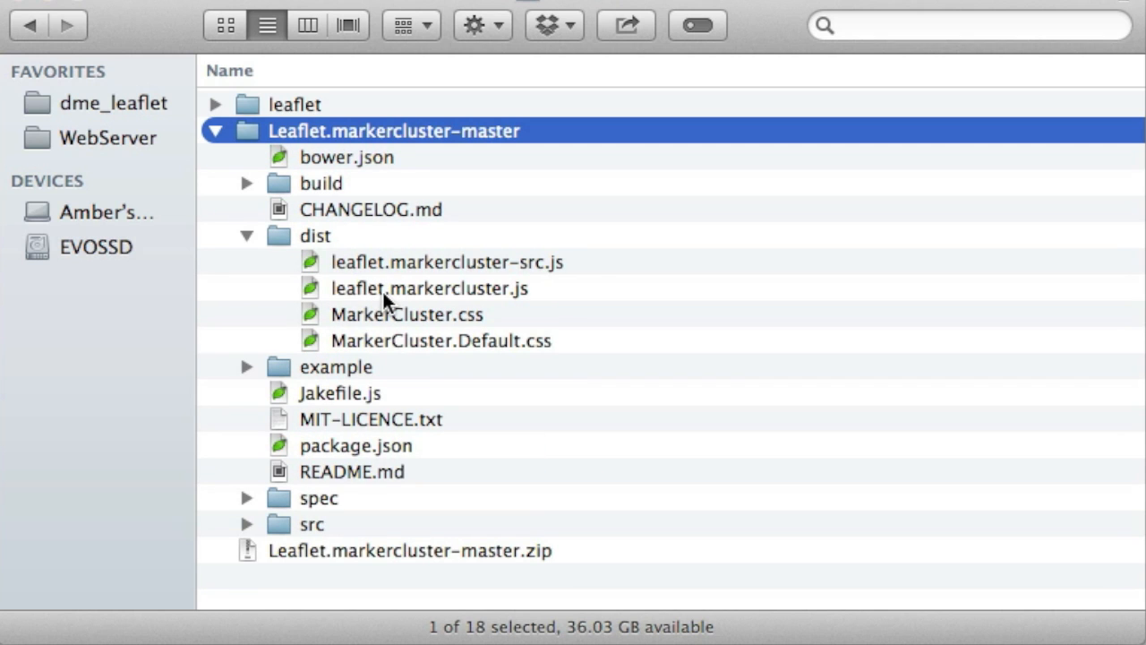
pyautogui.moveTo(452, 300)
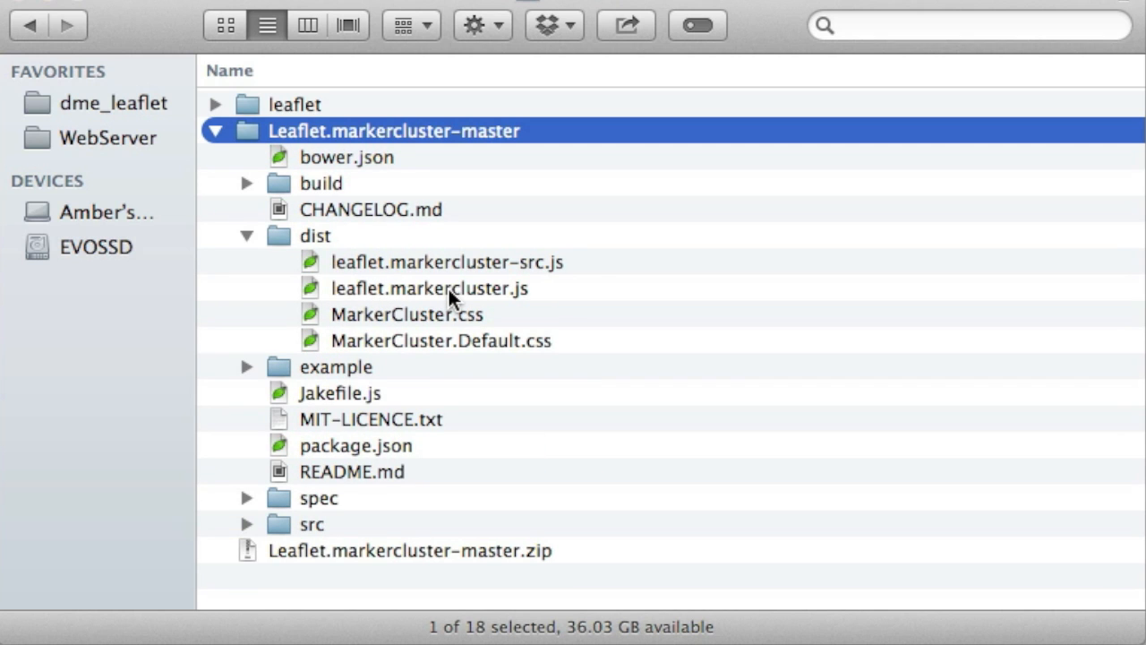
pyautogui.moveTo(345, 143)
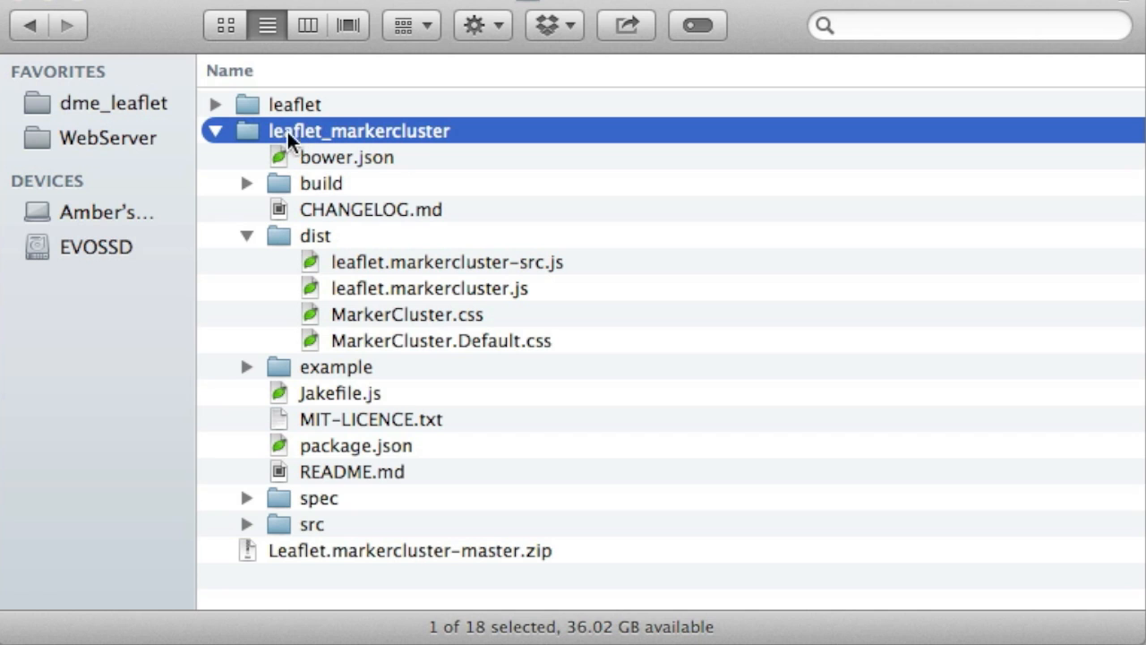
pyautogui.moveTo(315, 141)
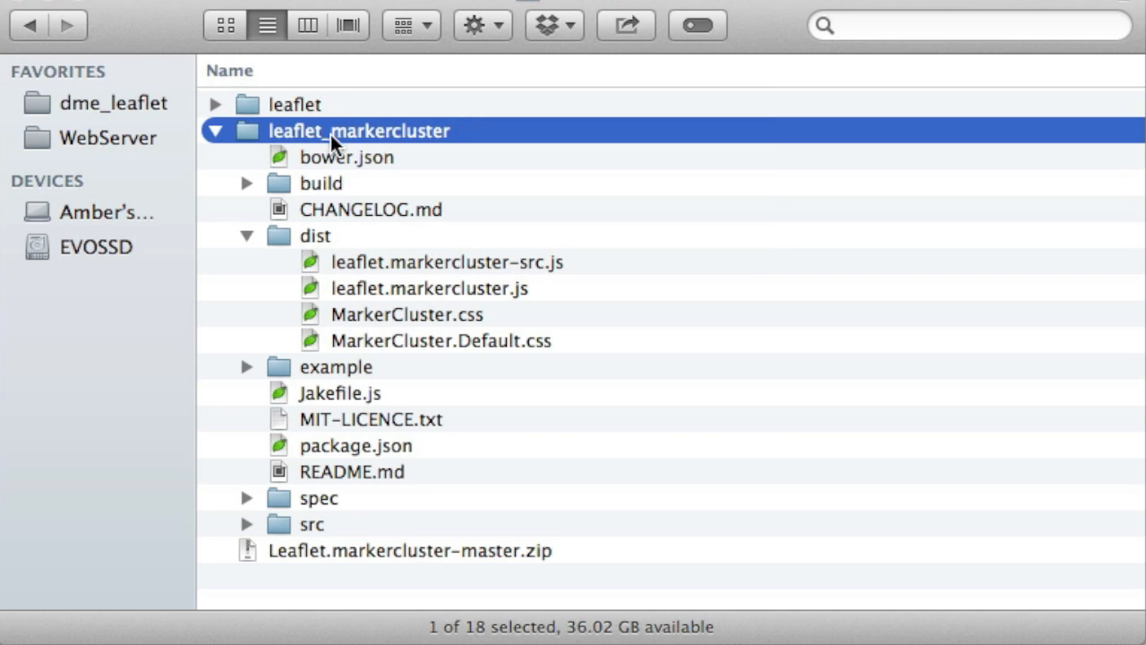
pyautogui.moveTo(280, 253)
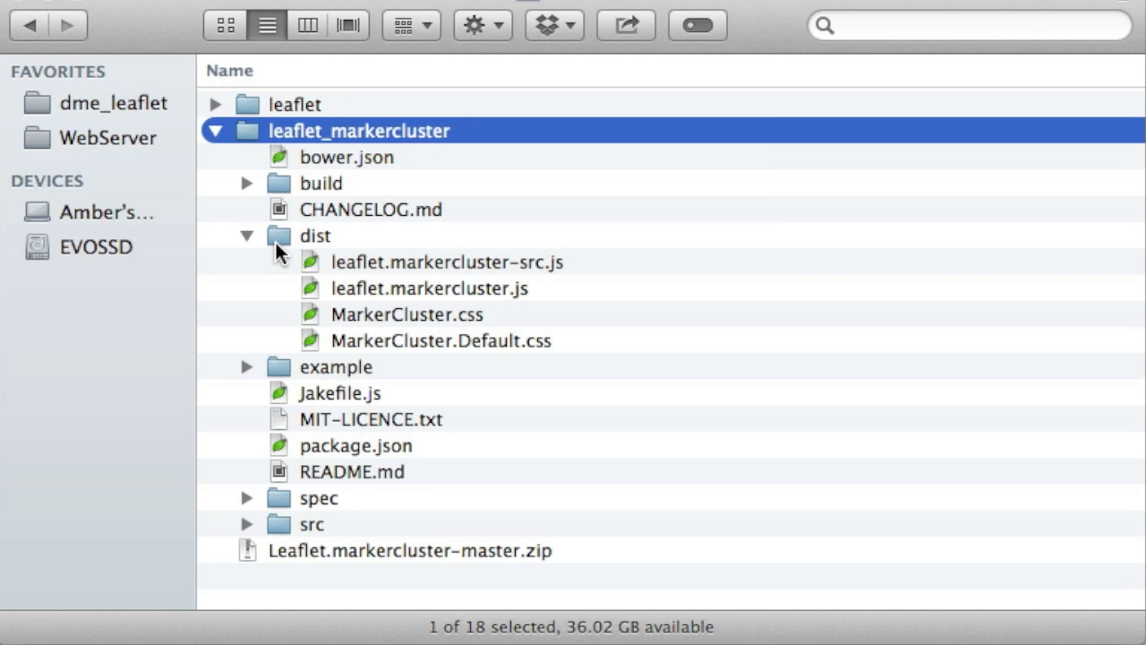
# Check leaflet.markercluster.js inside the renamed leaflet_markercluster folder's dist folder.
pyautogui.click(428, 288)
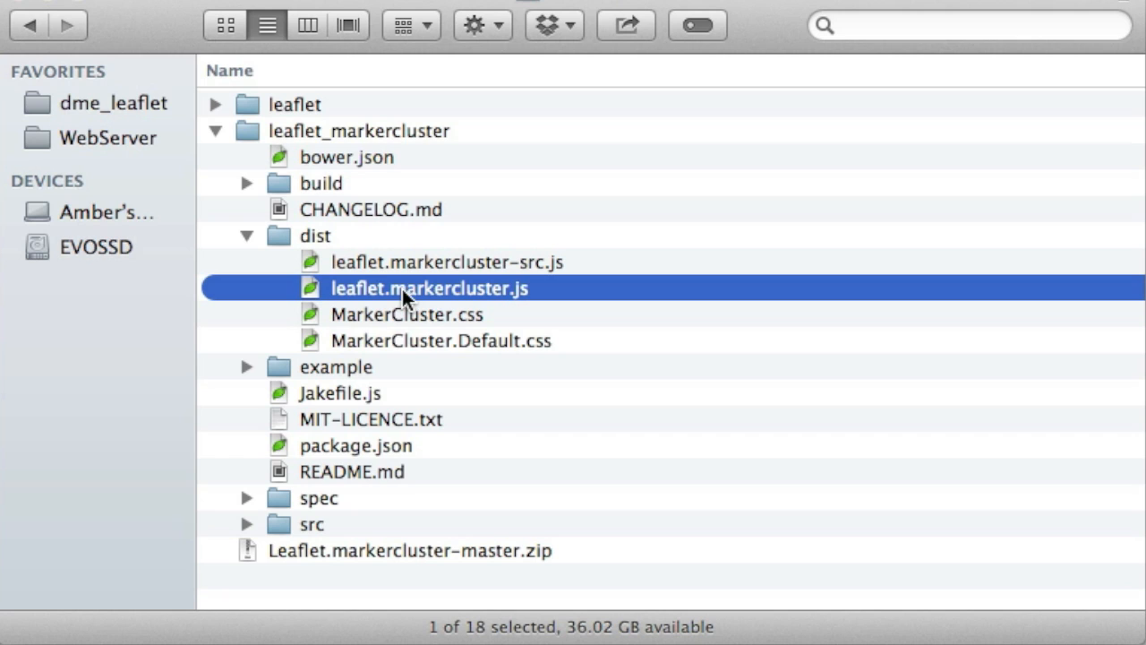
pyautogui.moveTo(472, 294)
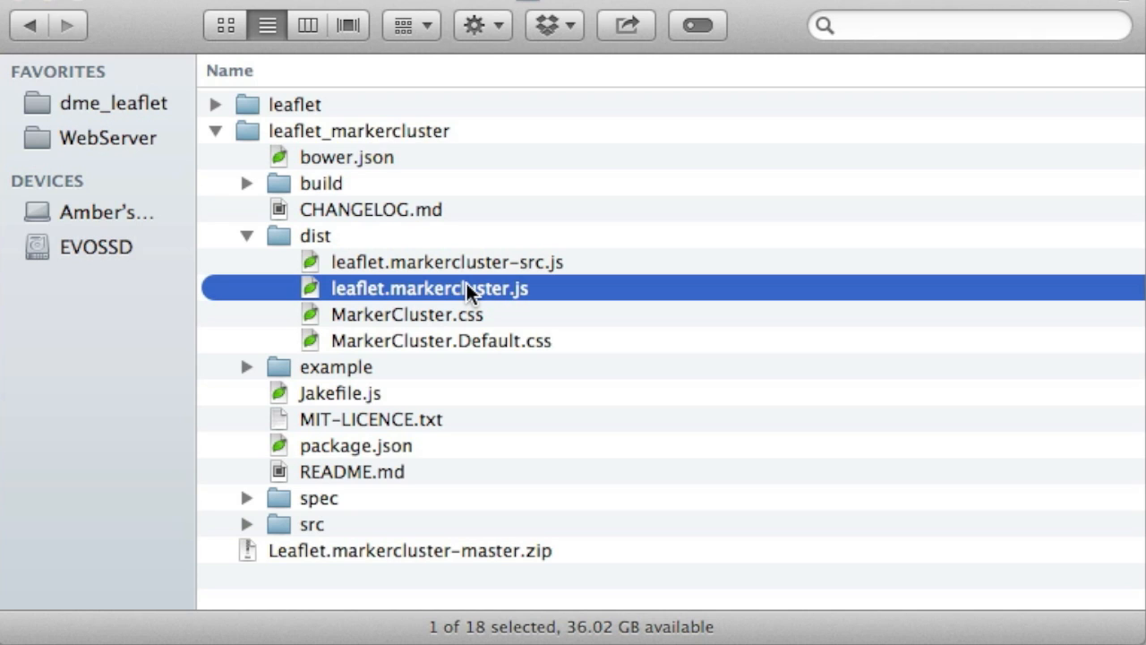
pyautogui.moveTo(427, 399)
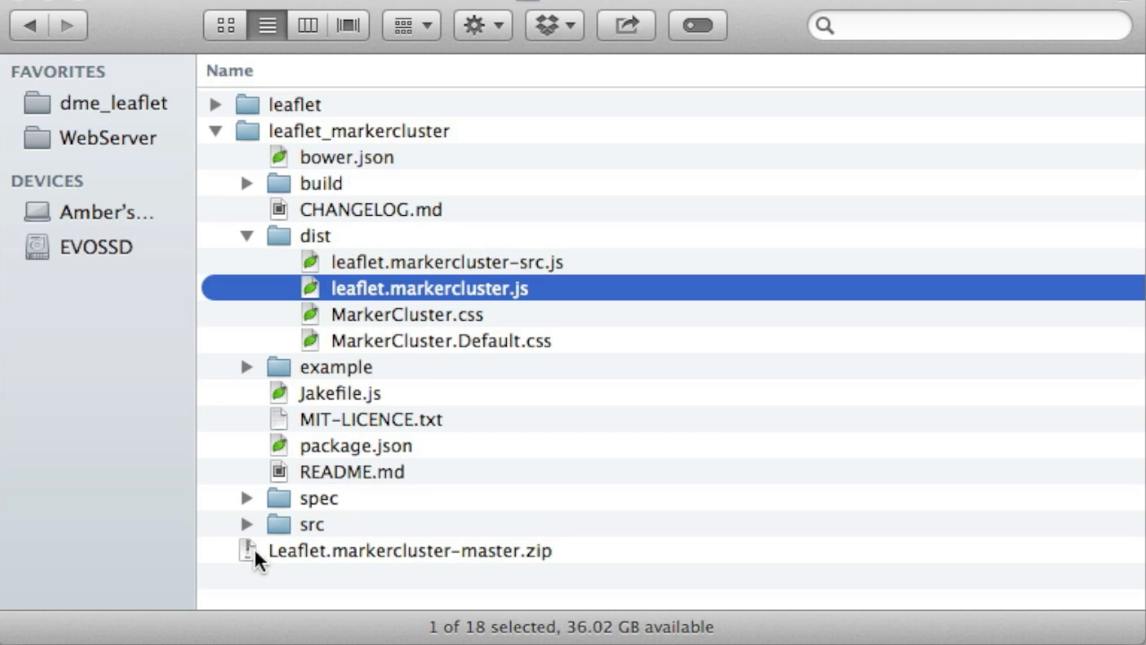
pyautogui.moveTo(261, 560)
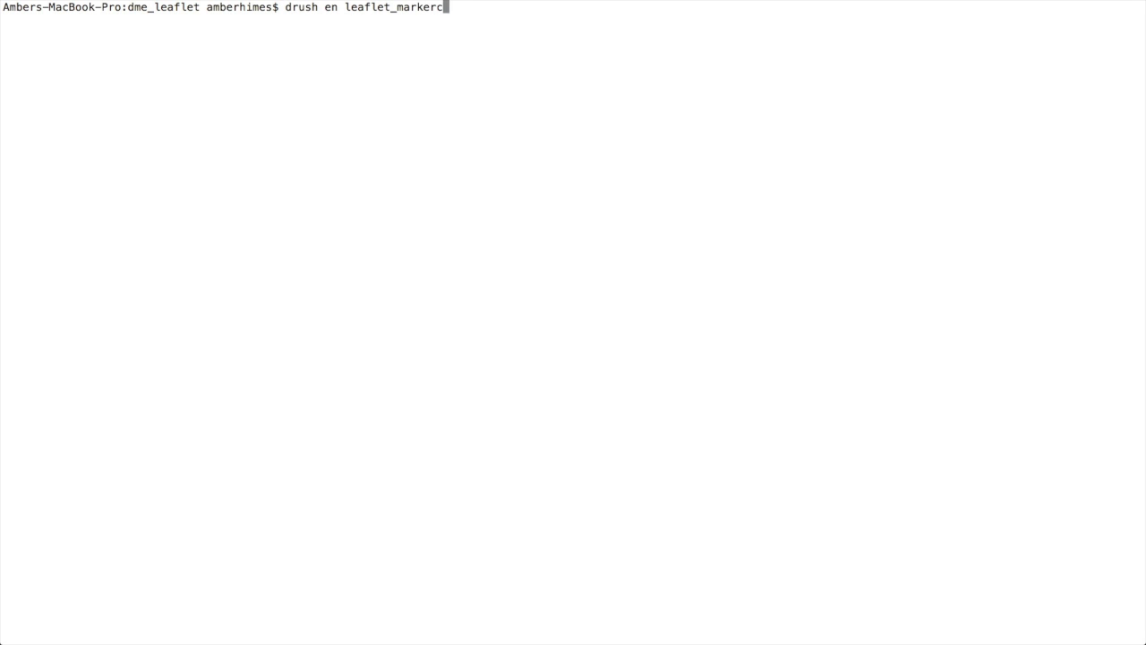
# Run 'drush en leaflet_markercluster', answering y to download the project and y to enable it.
pyautogui.press('Return')
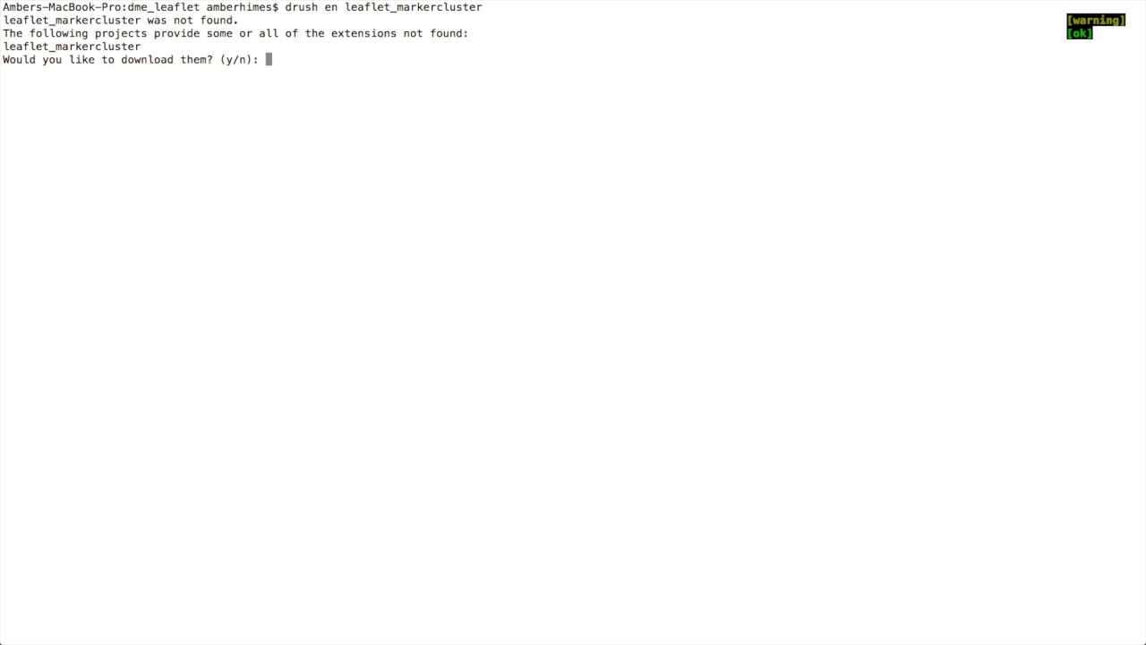
pyautogui.write('y')
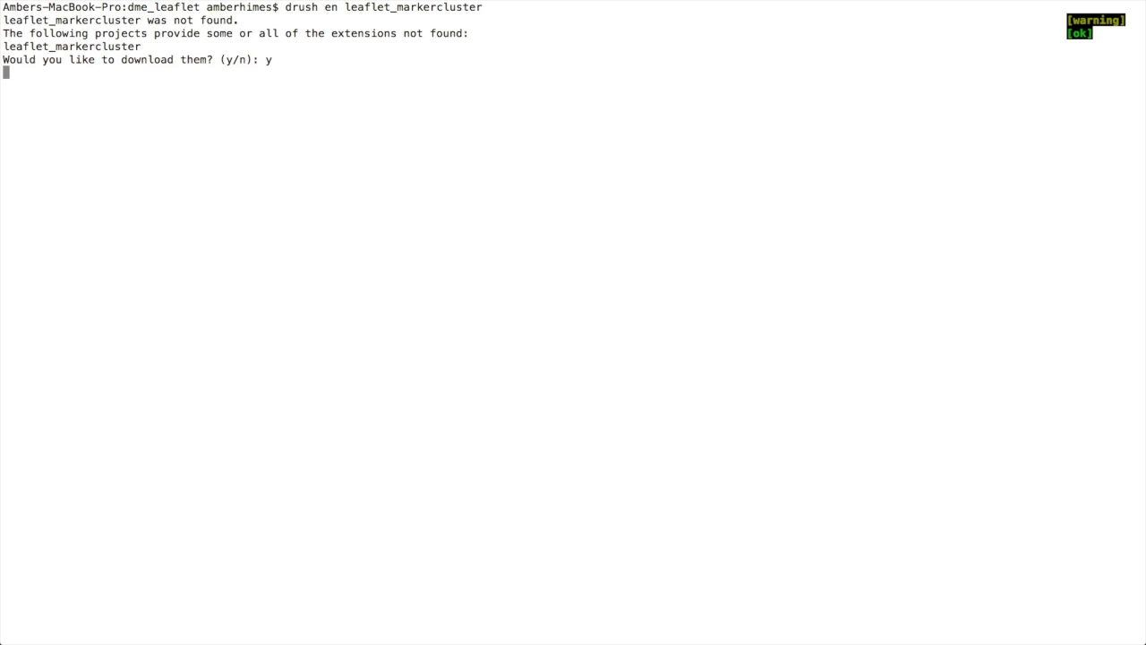
pyautogui.press('Return')
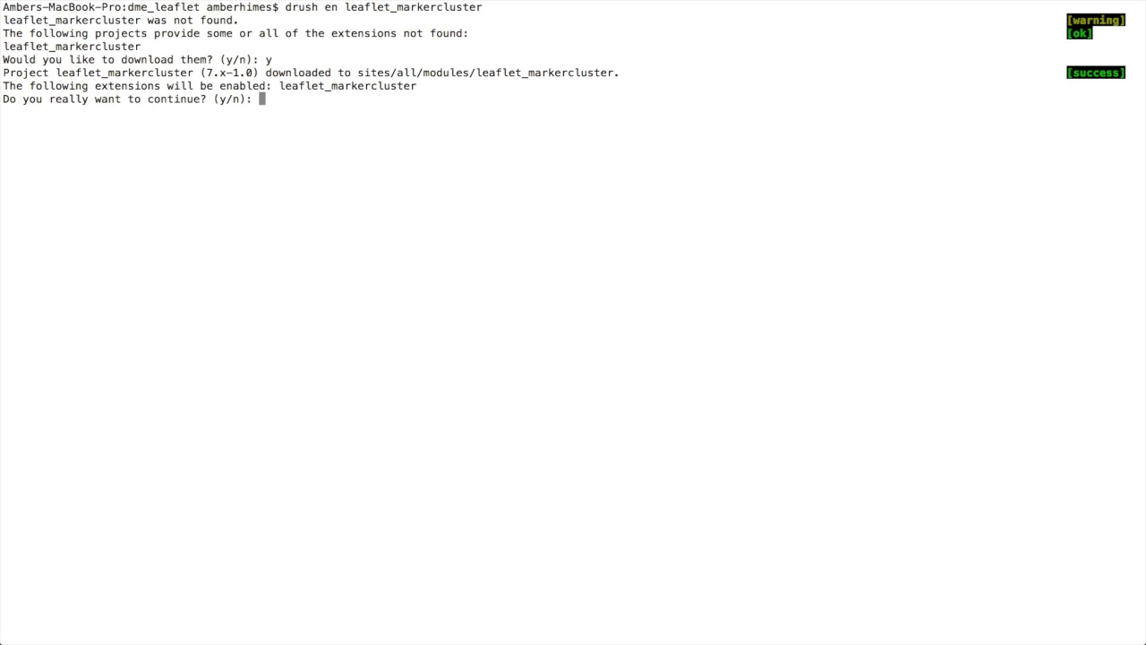
pyautogui.write('y')
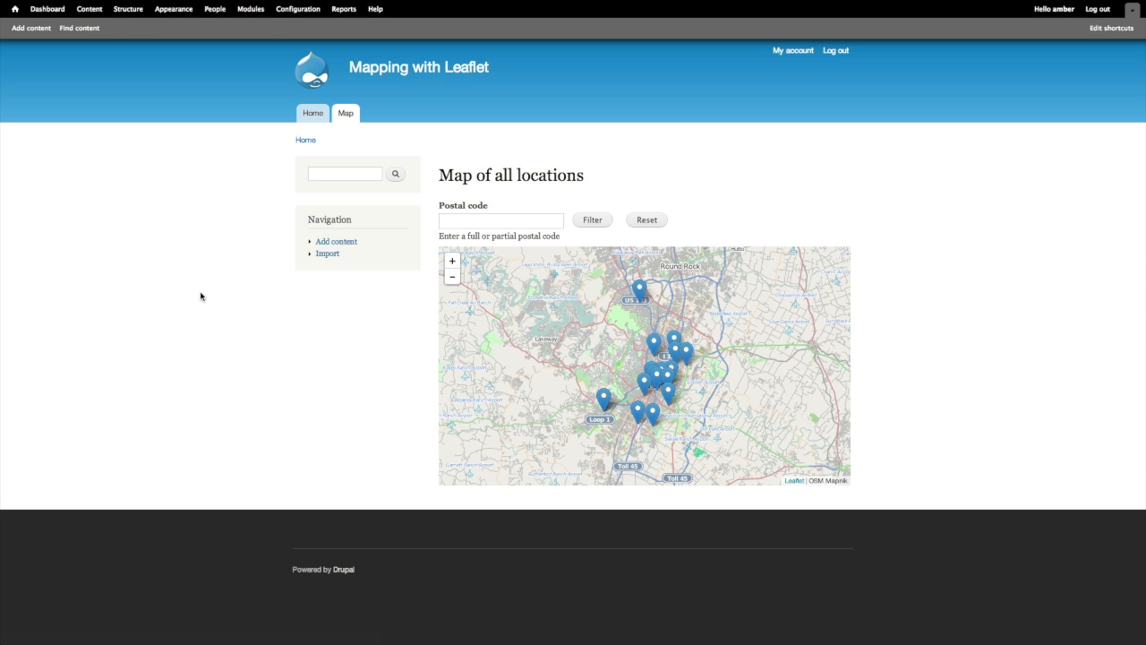
pyautogui.moveTo(666, 377)
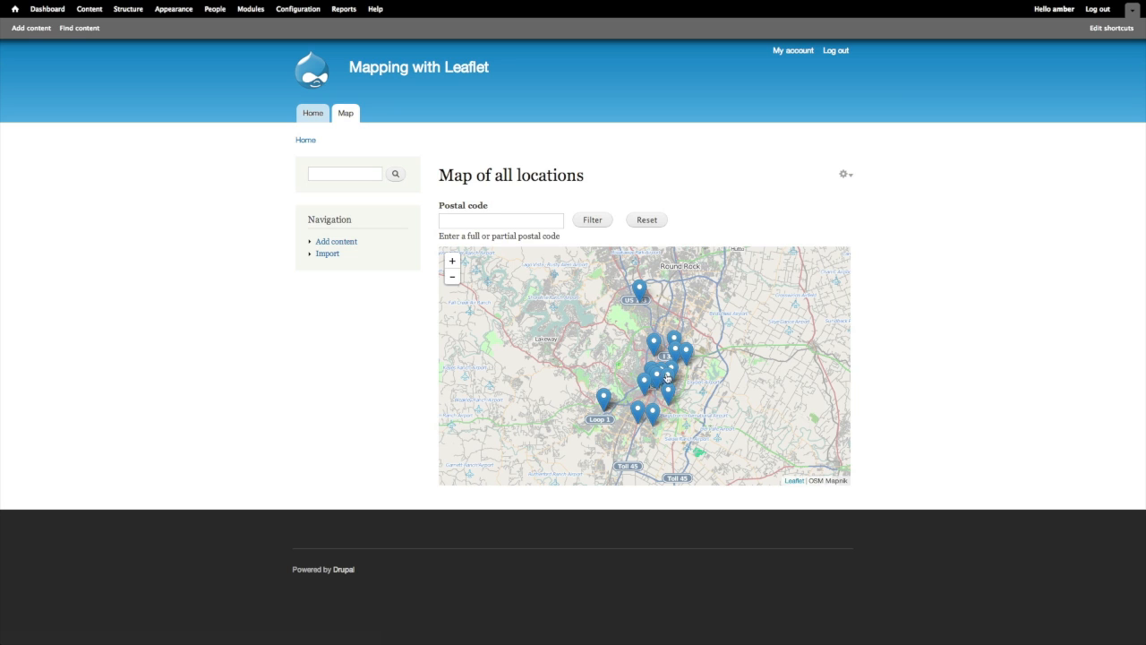
pyautogui.moveTo(664, 373)
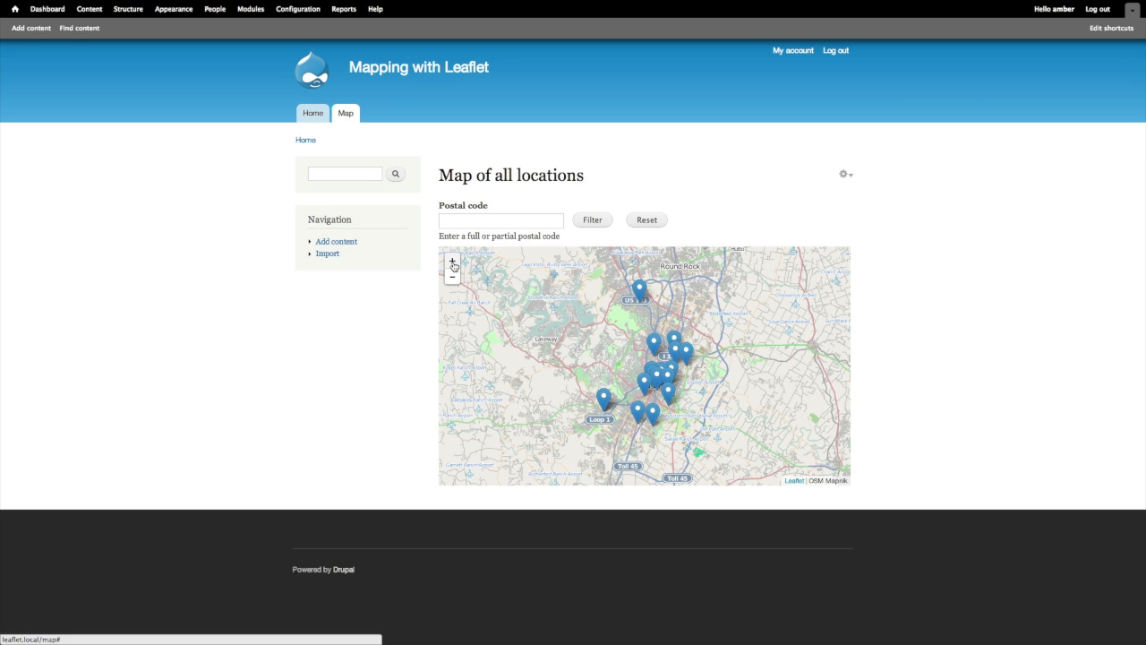
pyautogui.click(452, 275)
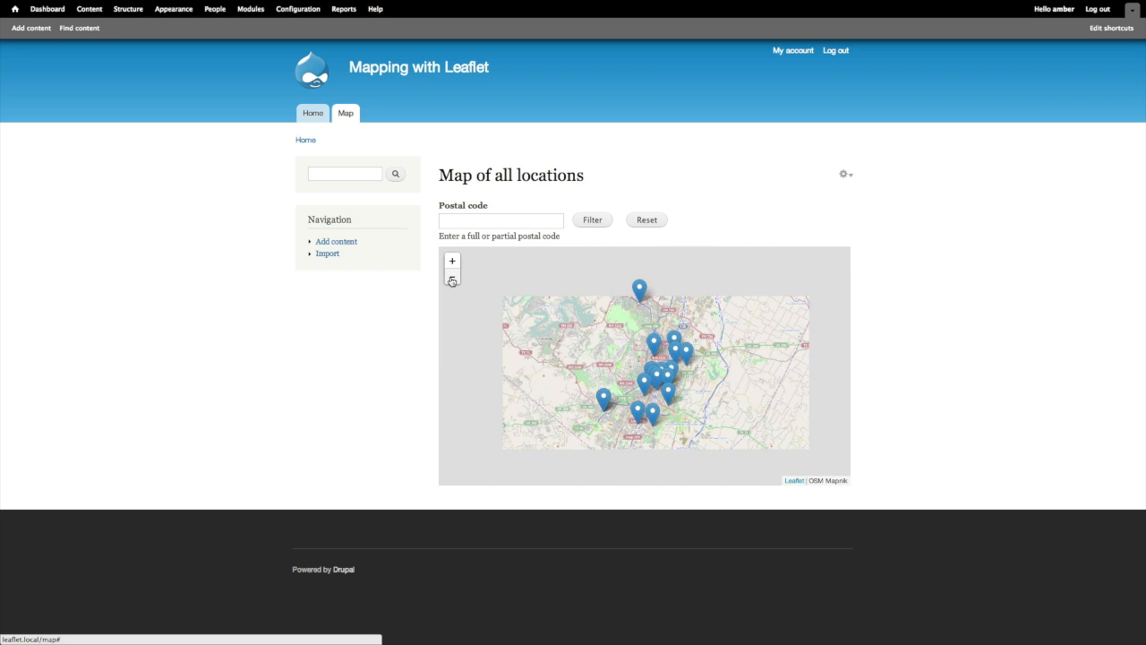
pyautogui.click(452, 276)
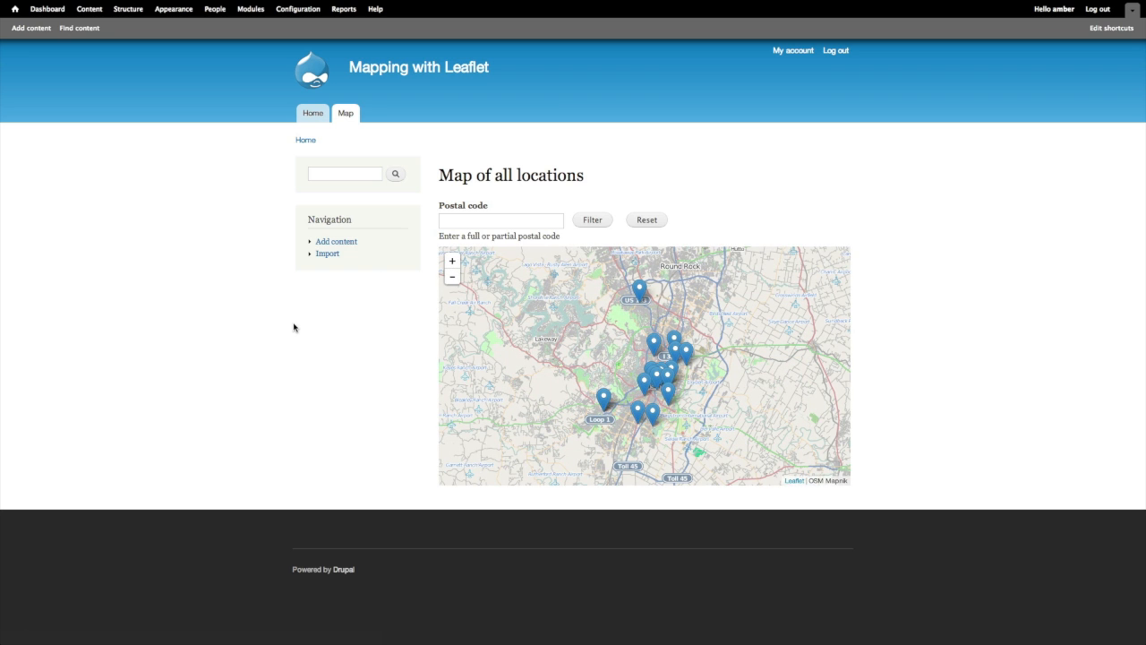
pyautogui.click(452, 276)
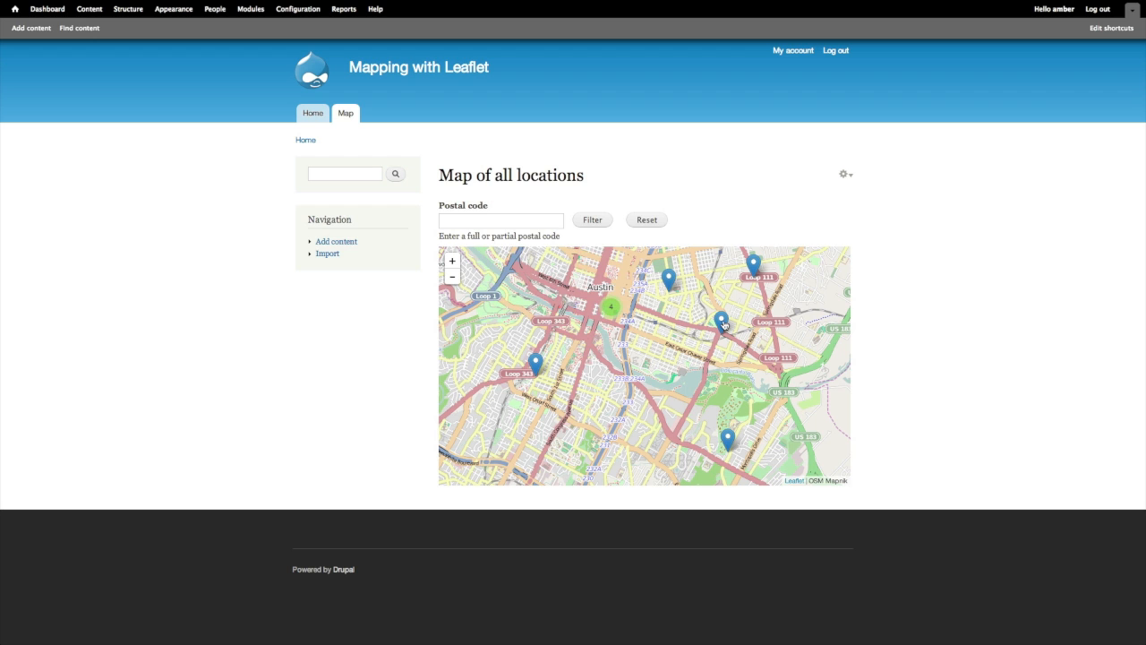
# Inspect the Cepeda Branch marker, zoom into the Austin cluster and view the Austin History Center popup.
pyautogui.click(723, 320)
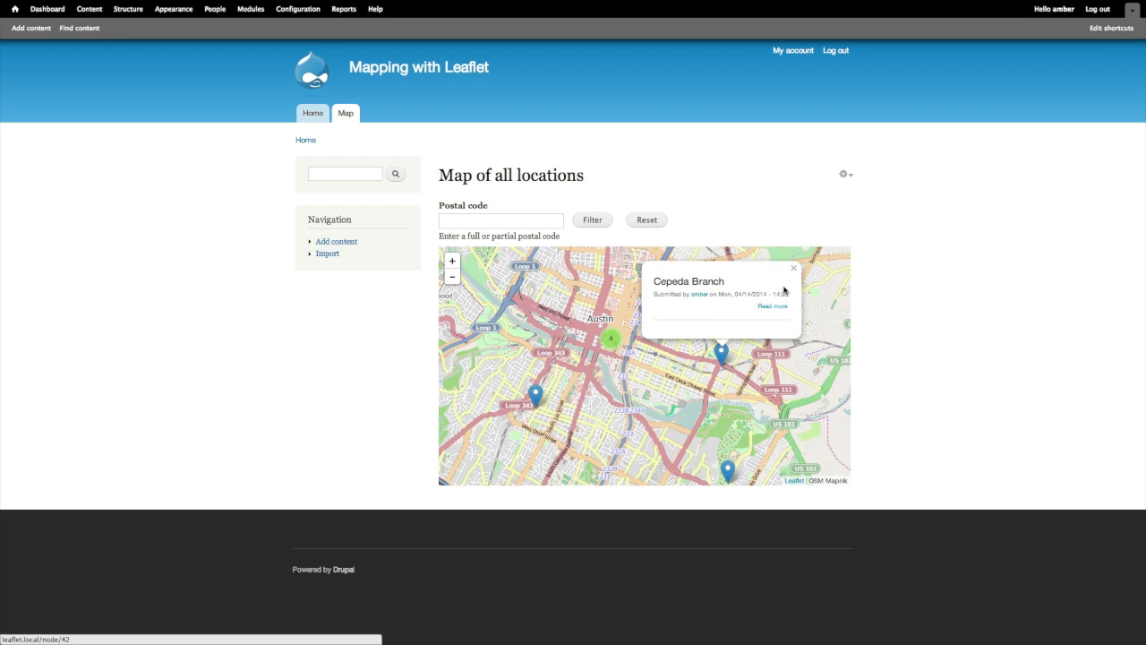
pyautogui.click(794, 269)
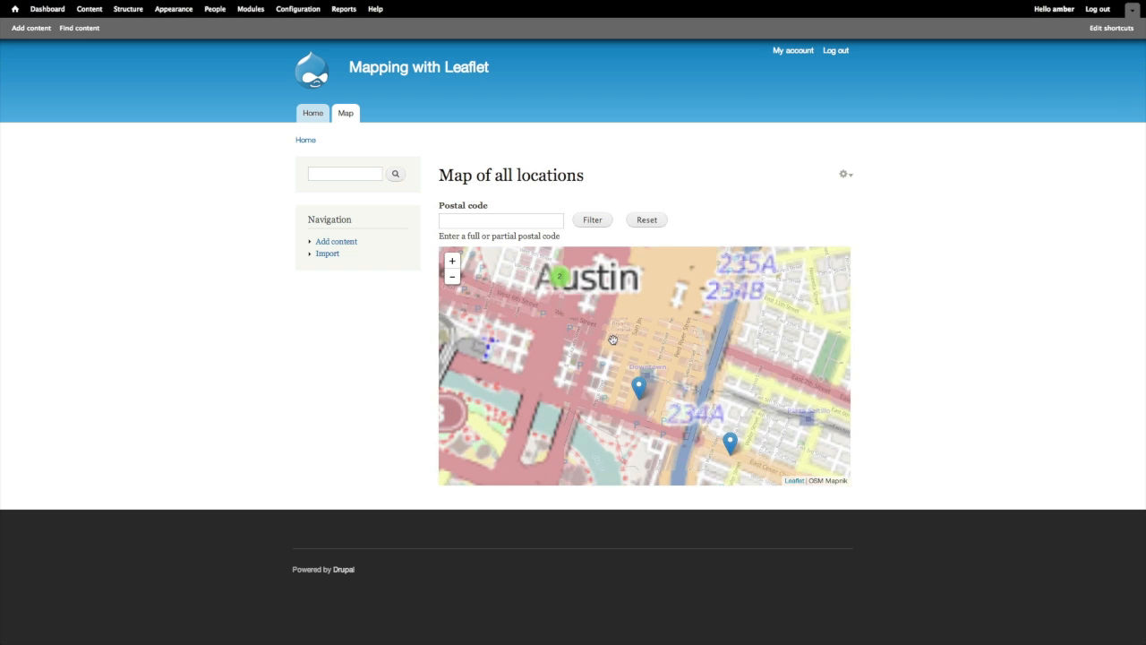
pyautogui.click(452, 259)
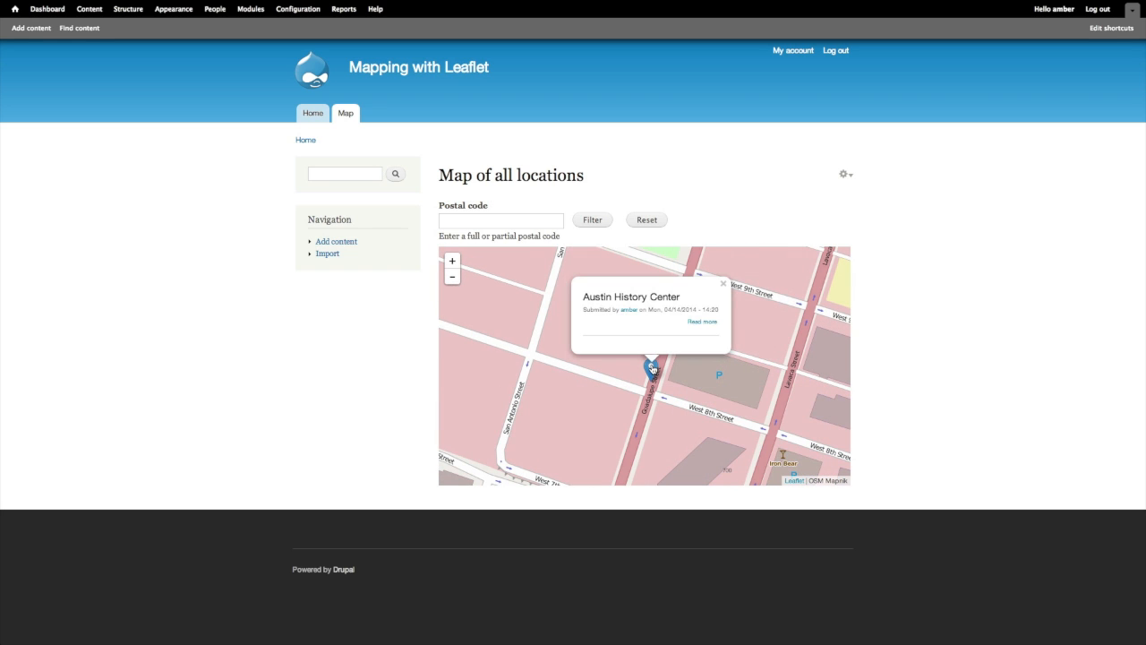
pyautogui.click(723, 283)
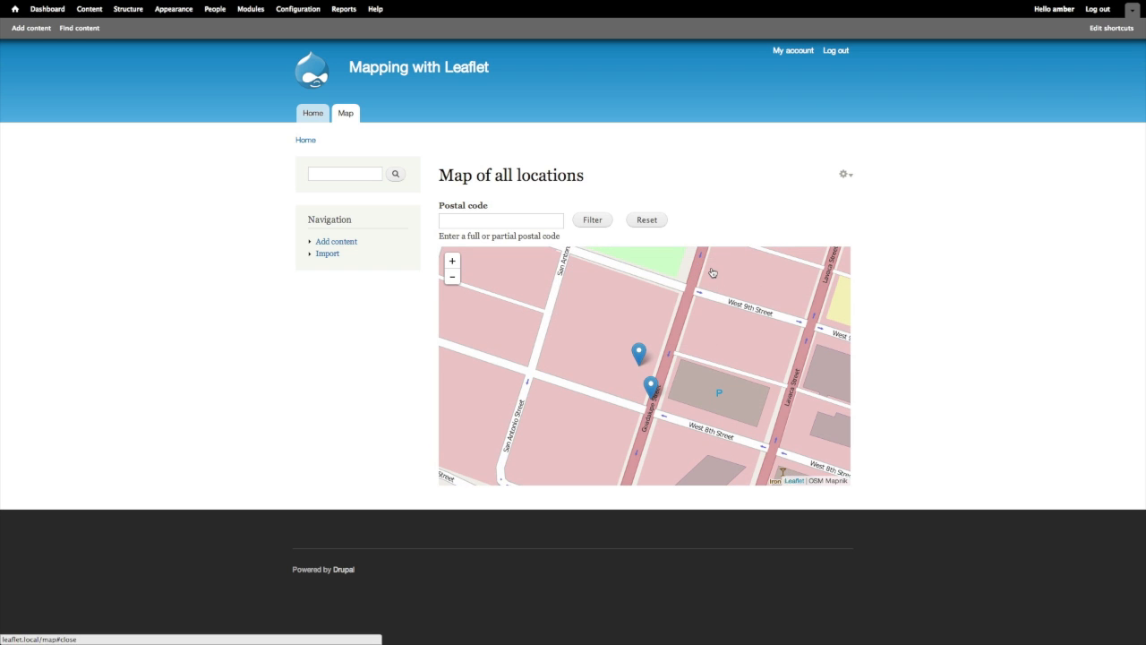
# Zoom back out until clusters of 2 and 15 locations appear.
pyautogui.click(452, 276)
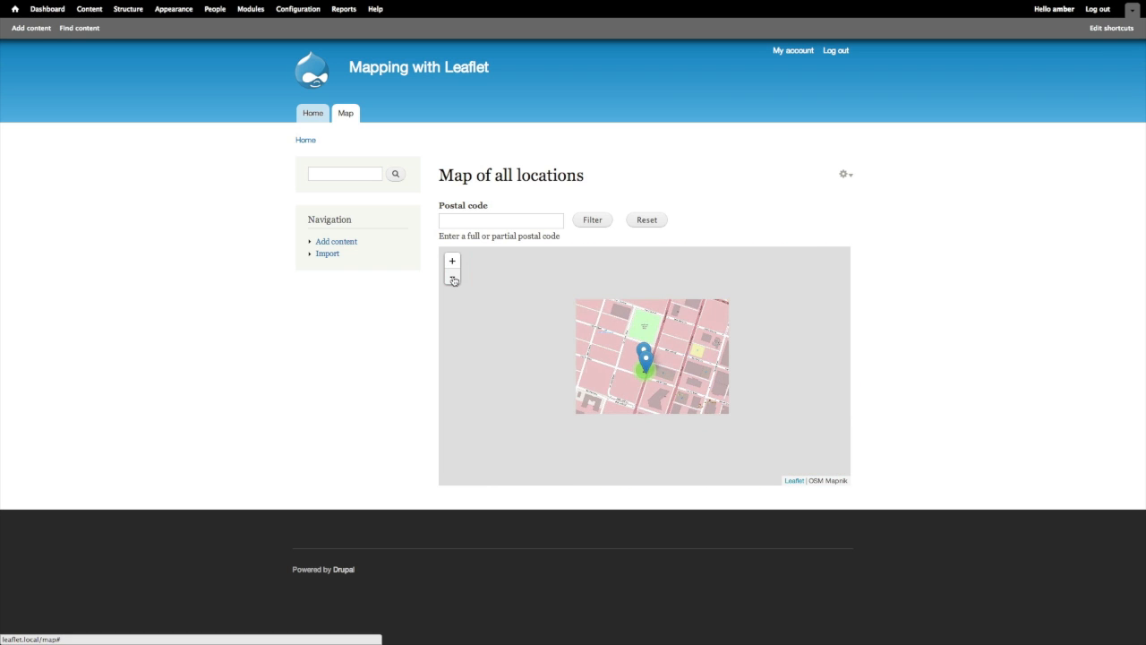
pyautogui.click(452, 278)
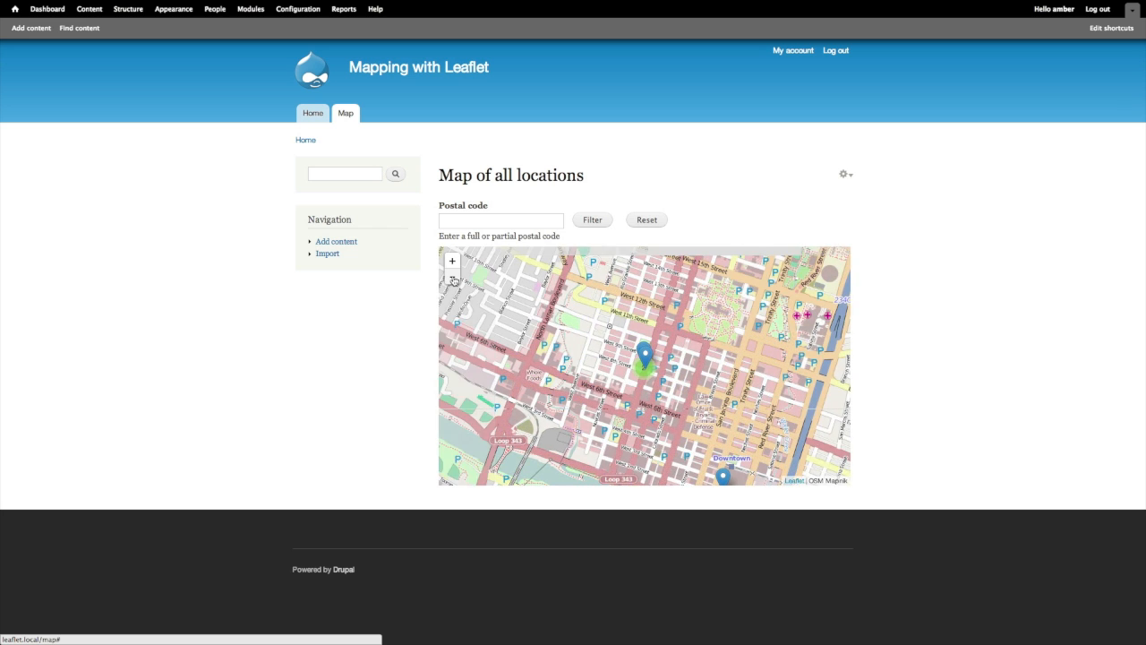
pyautogui.click(452, 279)
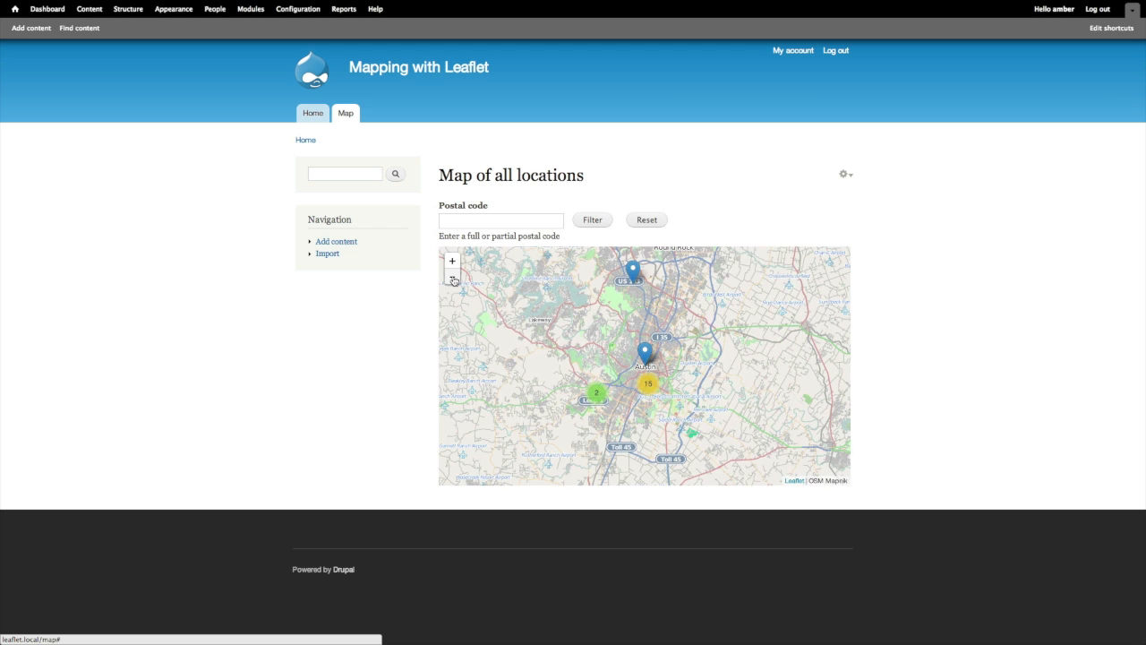
pyautogui.moveTo(392, 301)
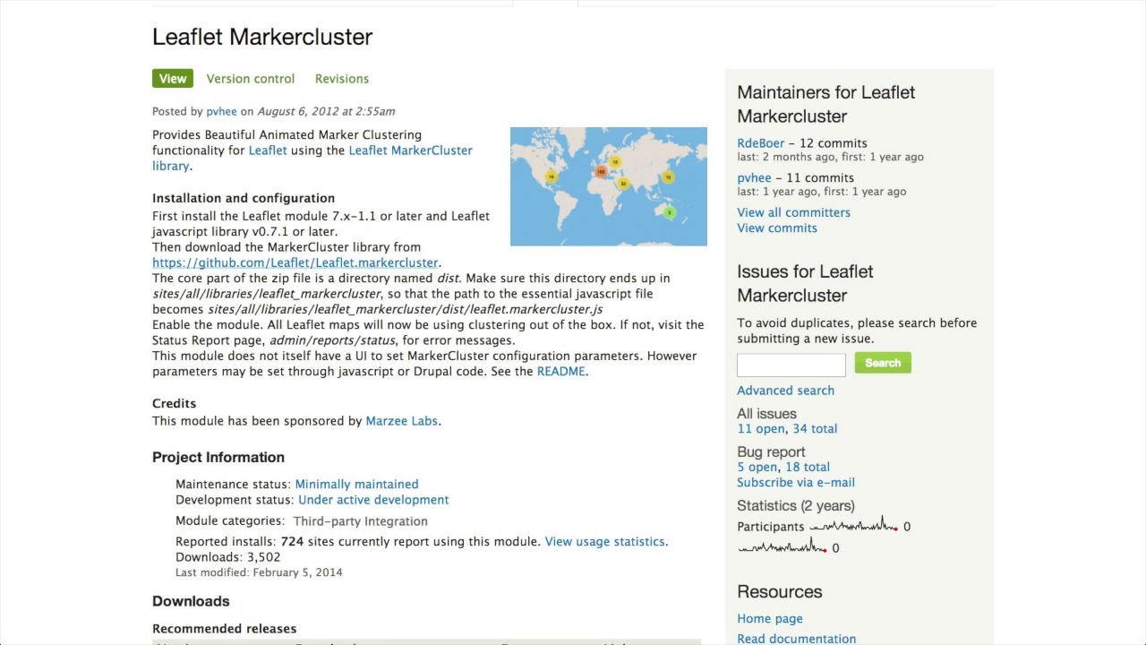
pyautogui.moveTo(322, 357)
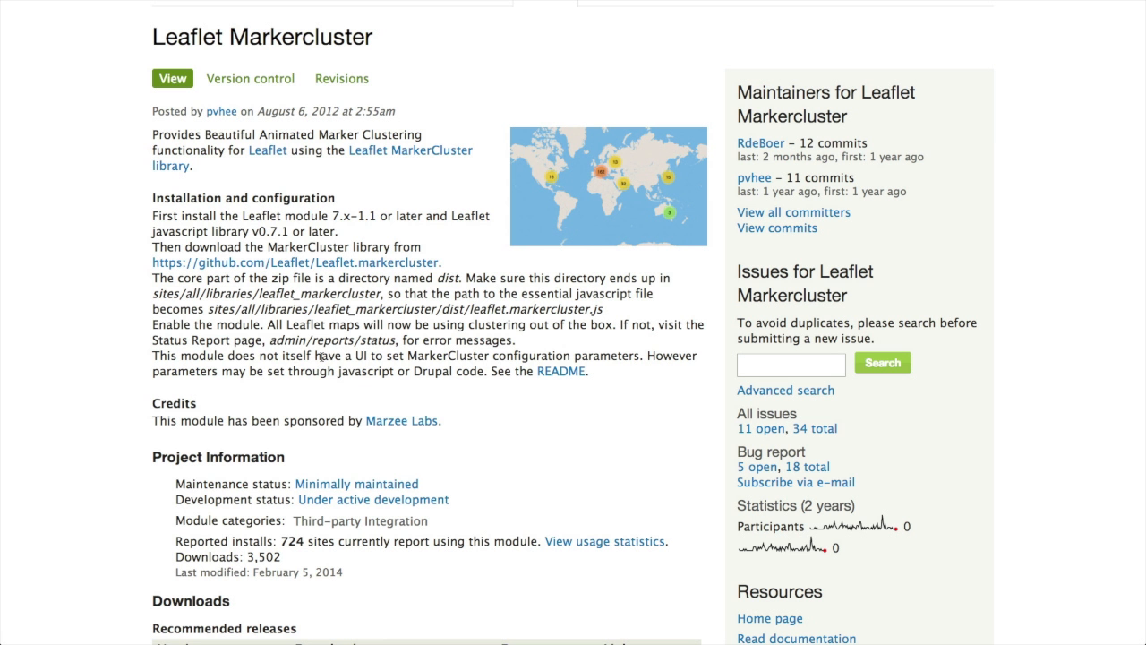
pyautogui.moveTo(325, 390)
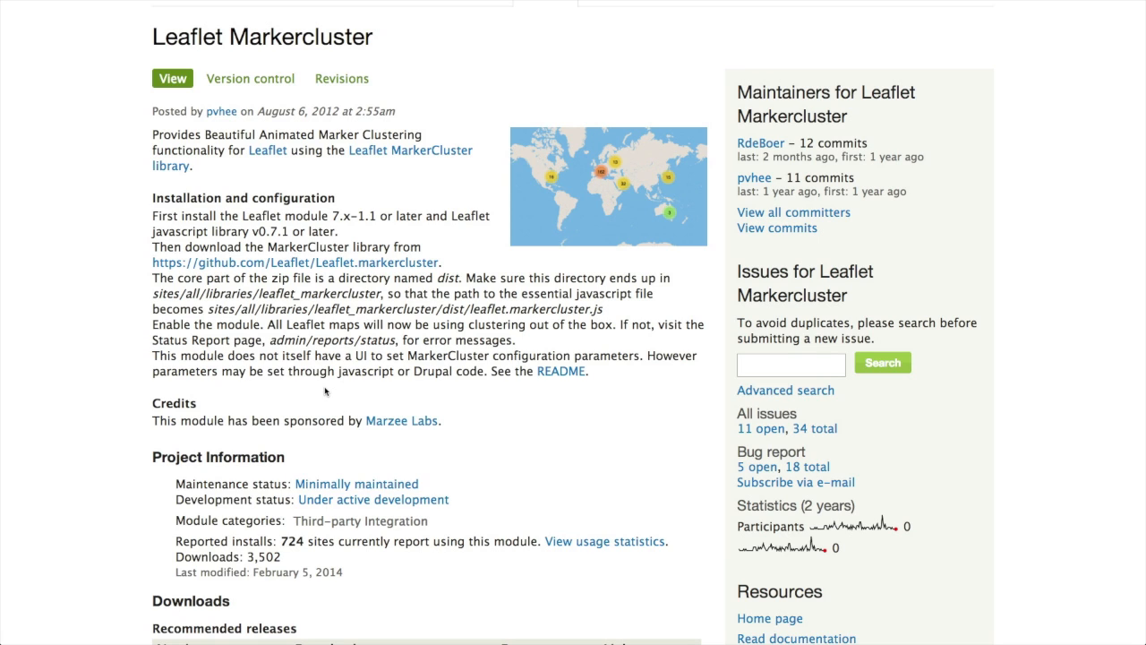
pyautogui.moveTo(373, 393)
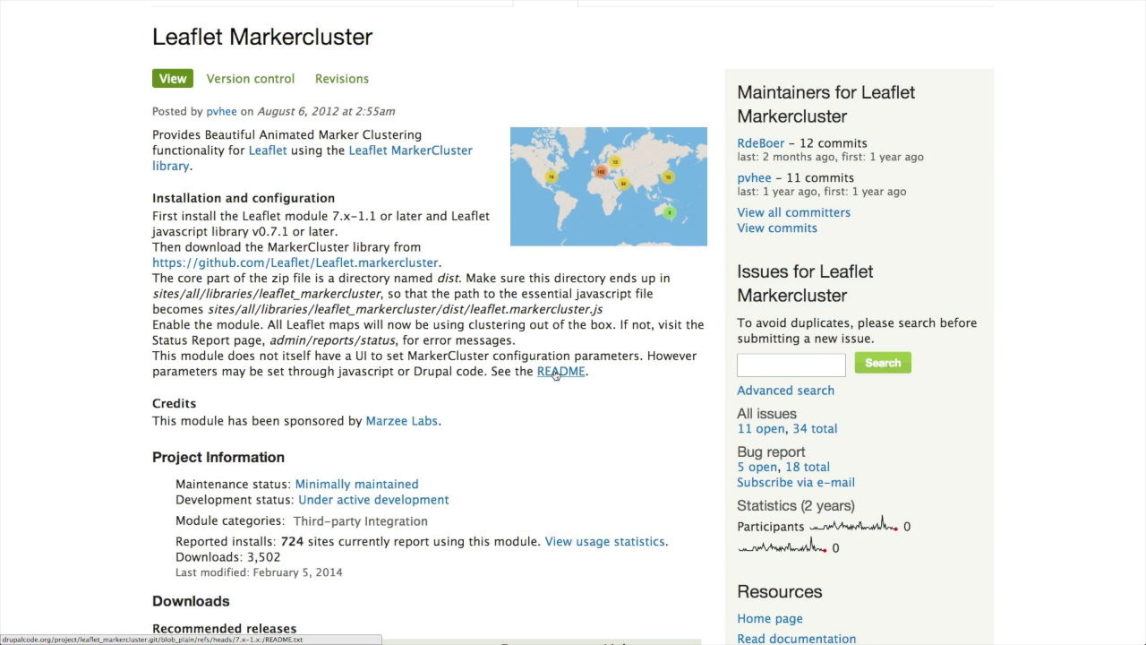
# Follow the README link from the Leaflet Markercluster project's installation notes.
pyautogui.click(559, 370)
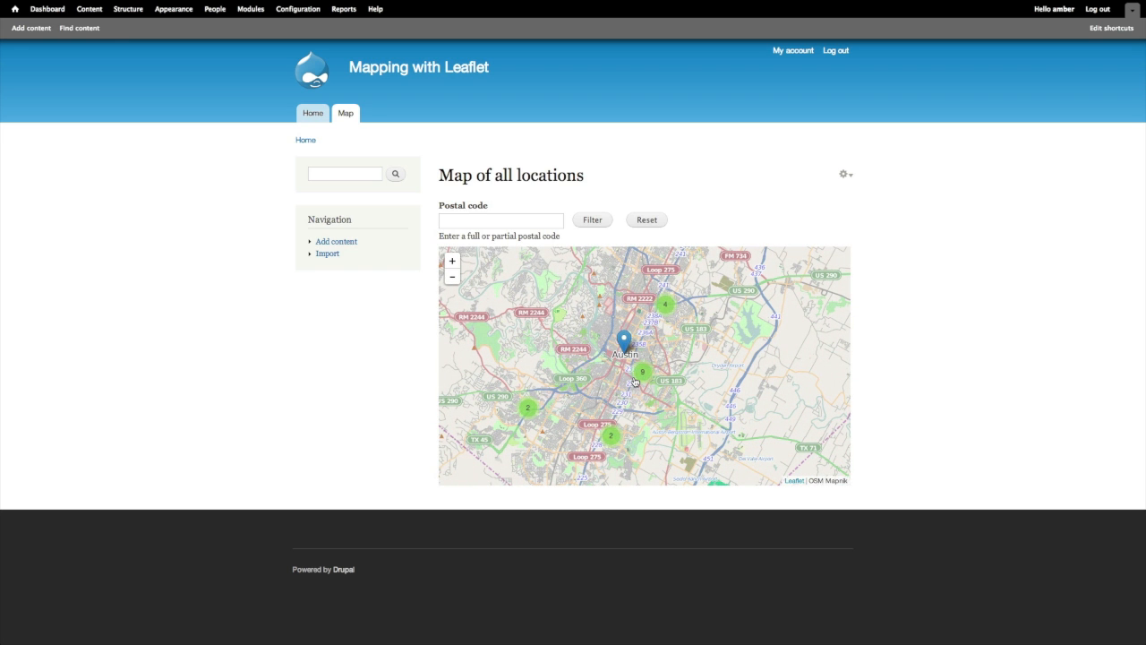
pyautogui.moveTo(661, 369)
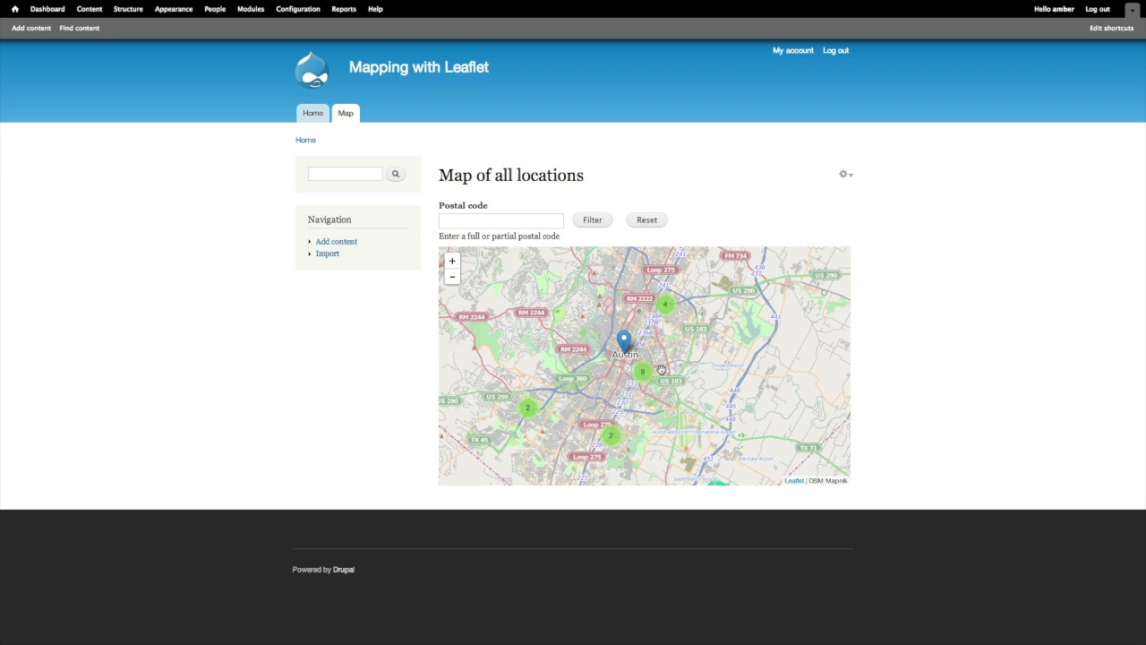